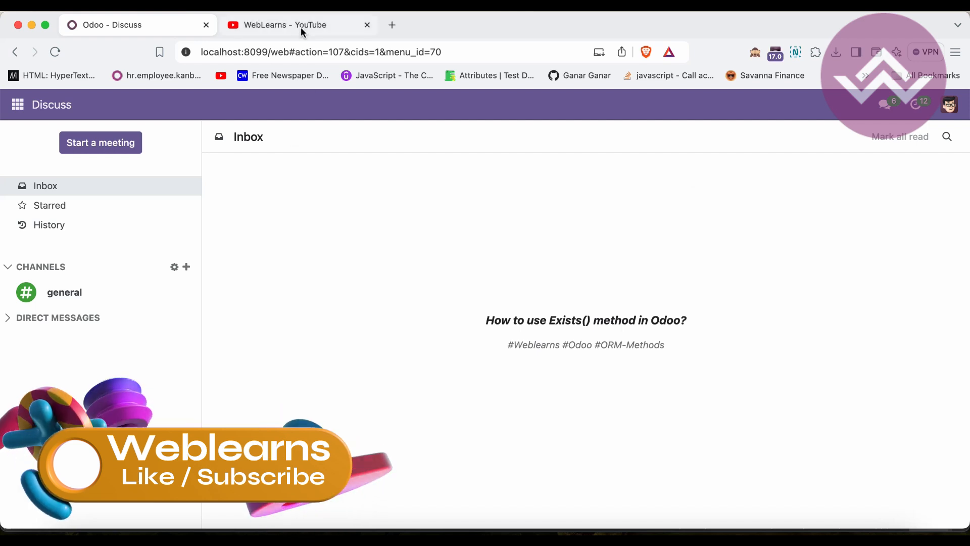
- Switch to the WebLearns YouTube channel page and browse its Odoo 17 playlists
left_click(297, 25)
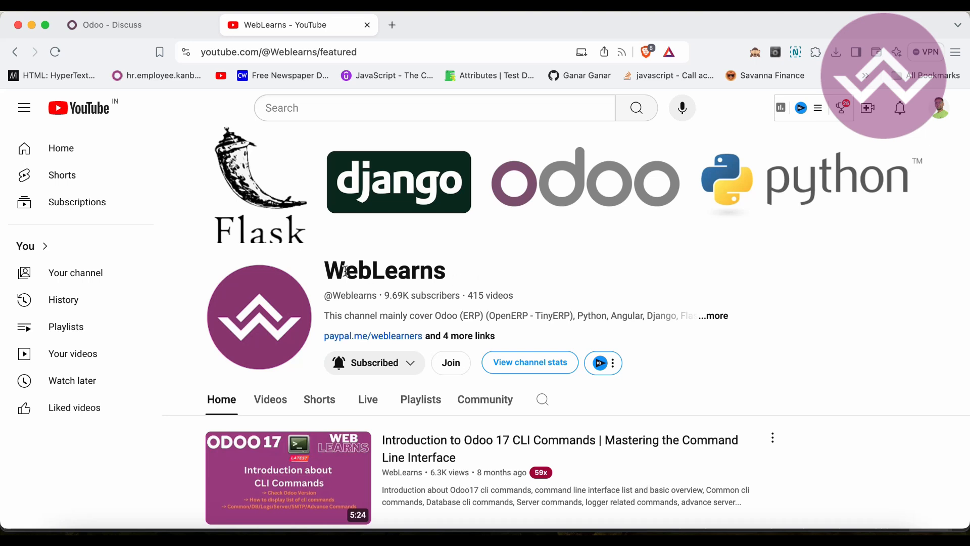
mouse_move(457, 276)
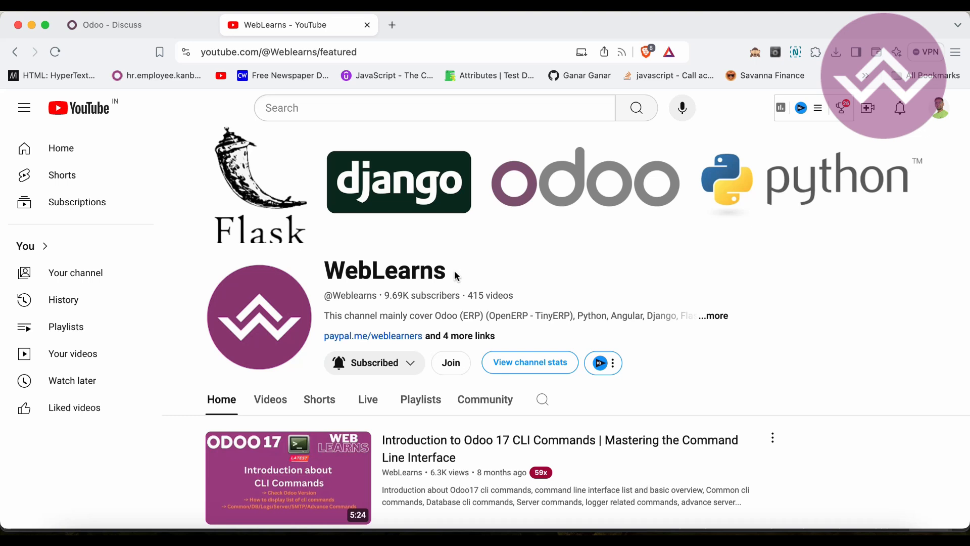
scroll("down", 3)
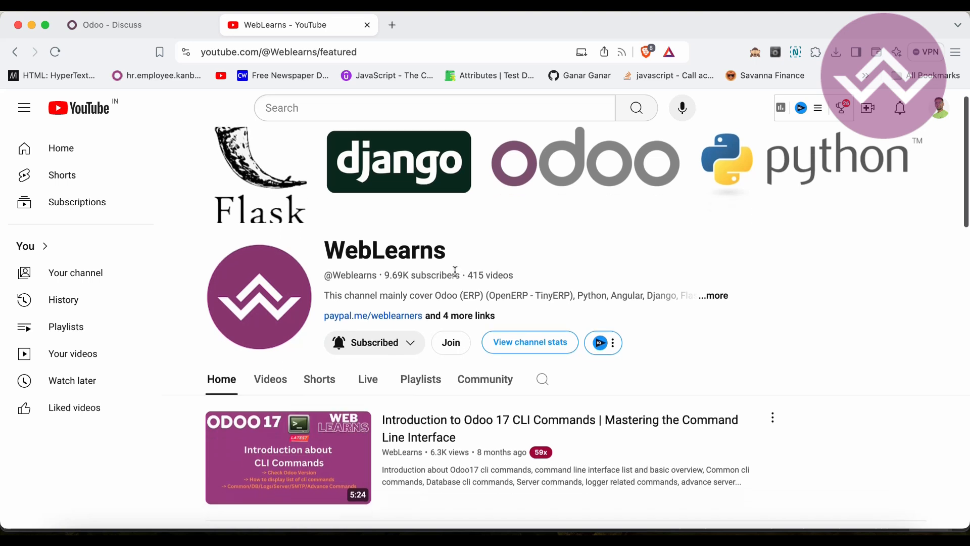
scroll("down", 3)
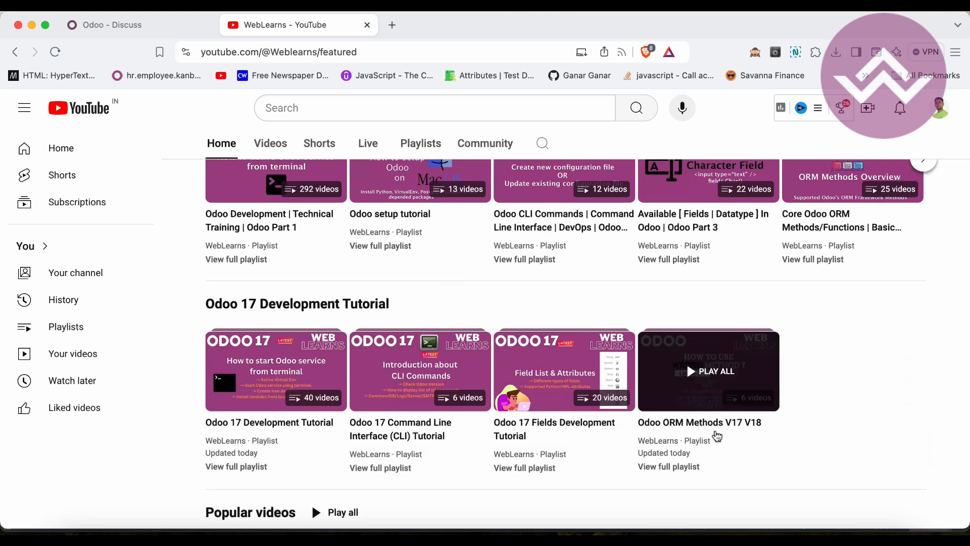
mouse_move(730, 373)
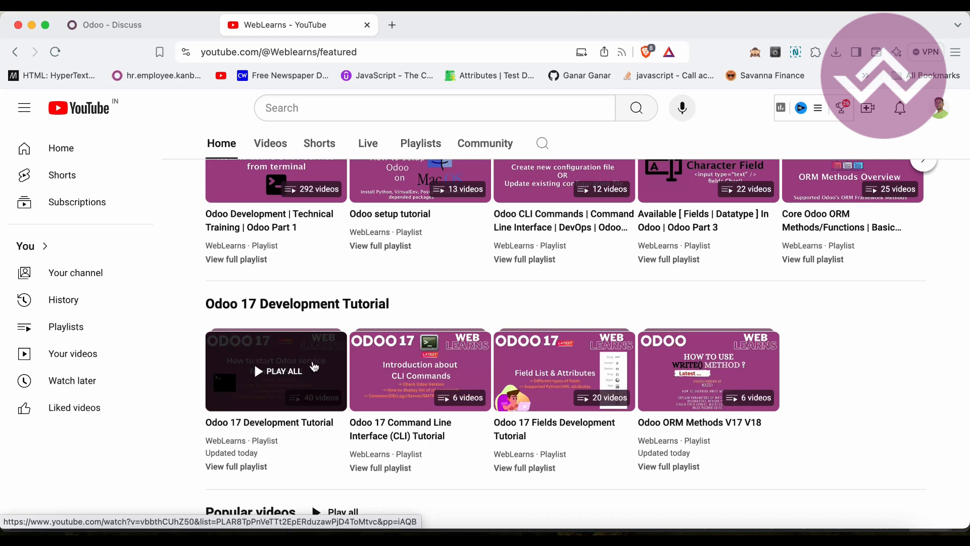
mouse_move(289, 364)
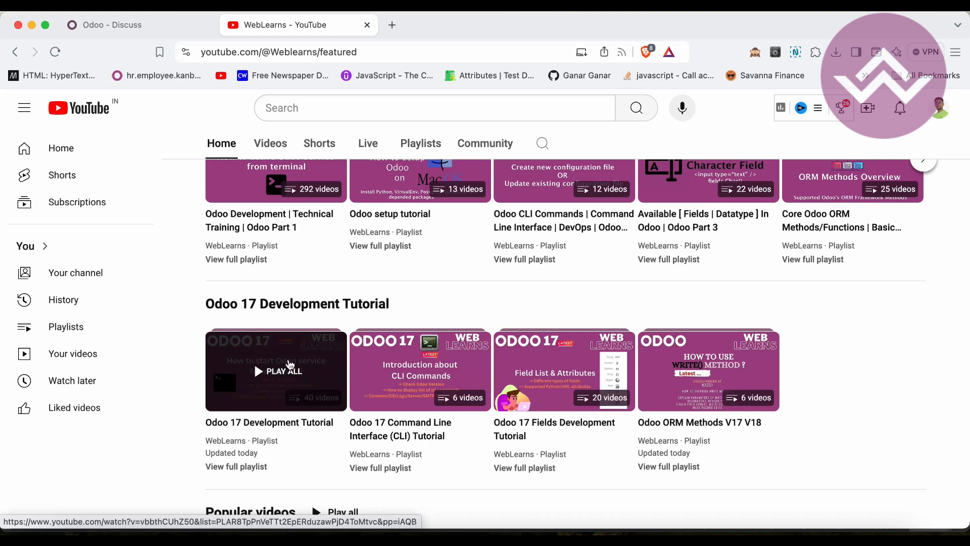
mouse_move(289, 358)
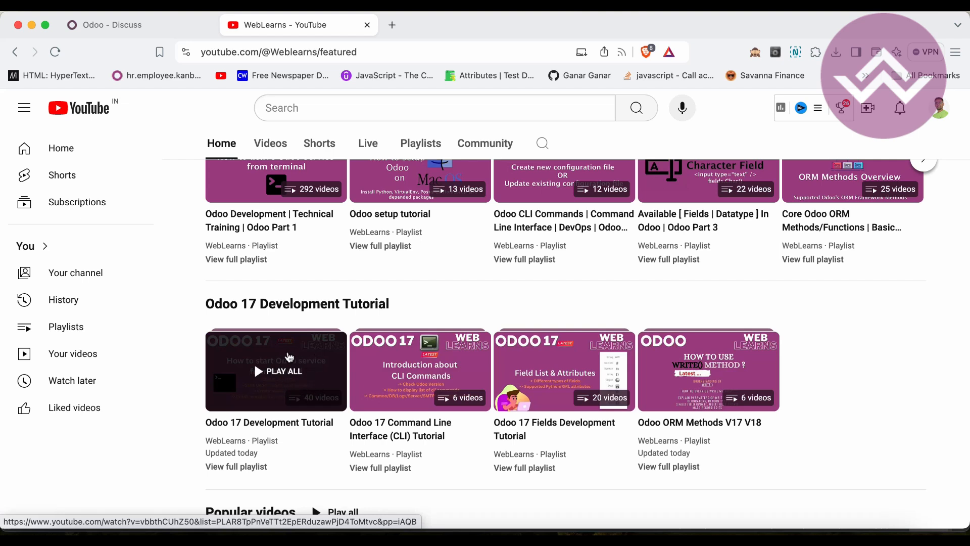
mouse_move(289, 357)
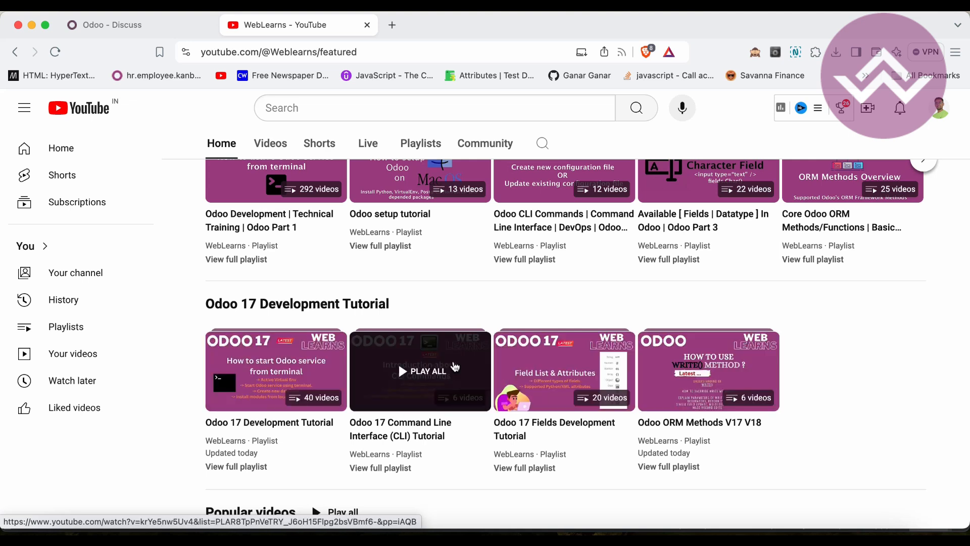
mouse_move(281, 371)
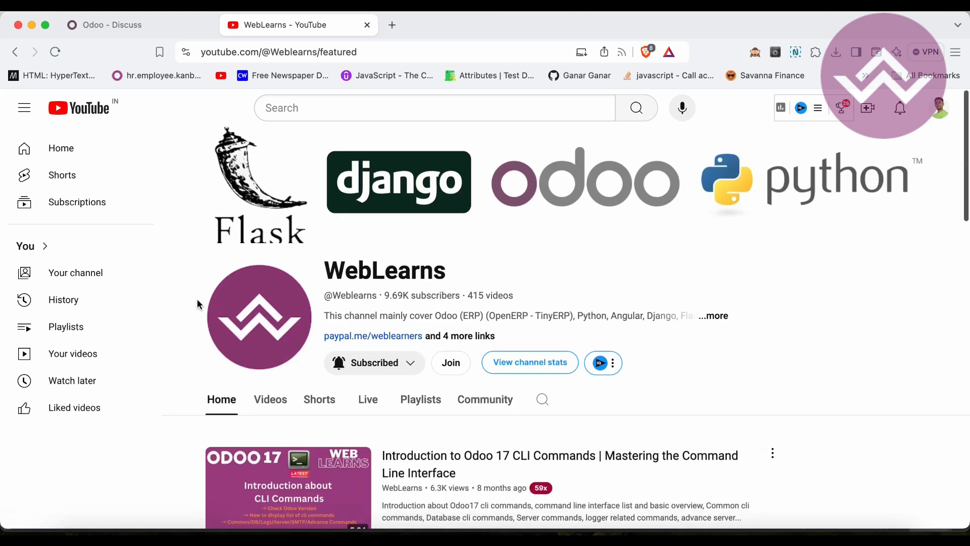
- Return to the Odoo Discuss inbox and go to the Student app from the app menu
left_click(112, 24)
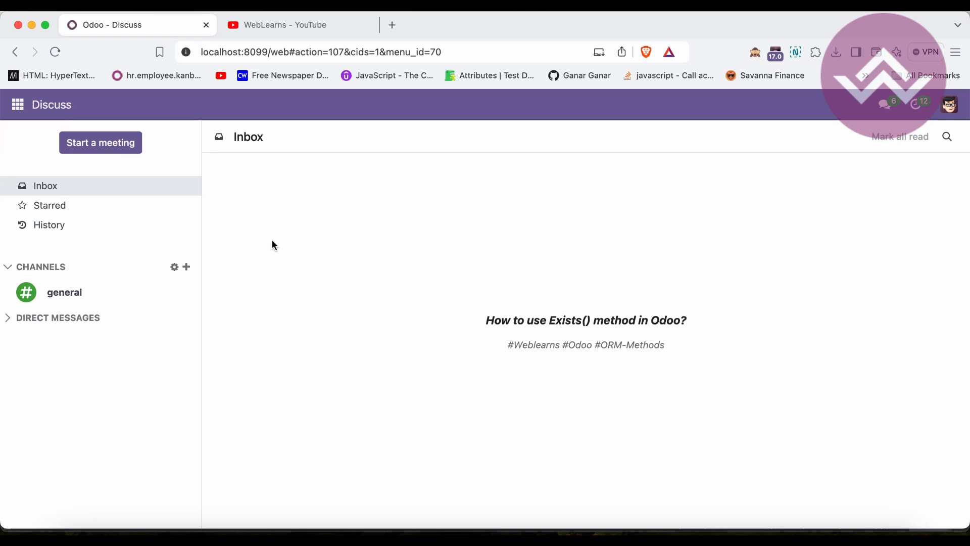
left_click(16, 104)
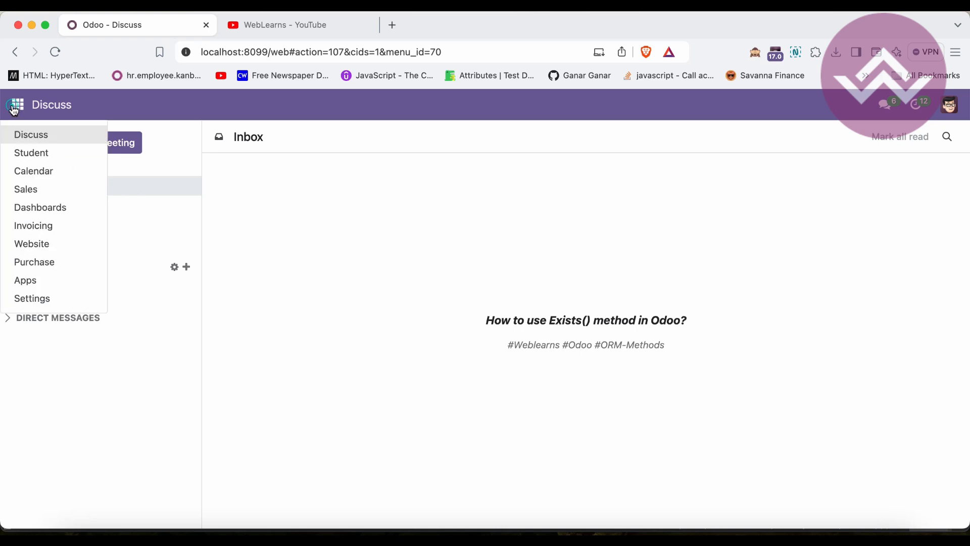
left_click(31, 152)
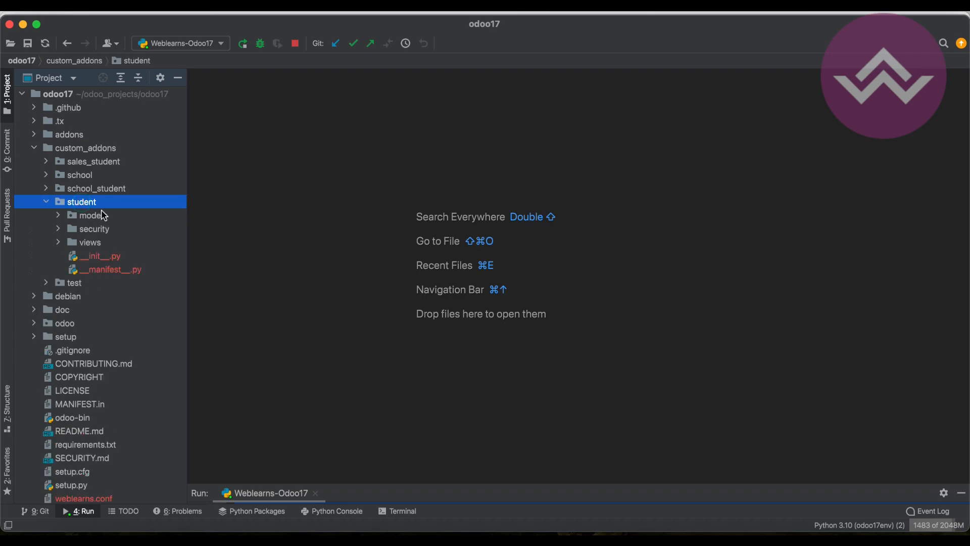
- Open the student module's models.py and select the unlink method name
double_click(92, 215)
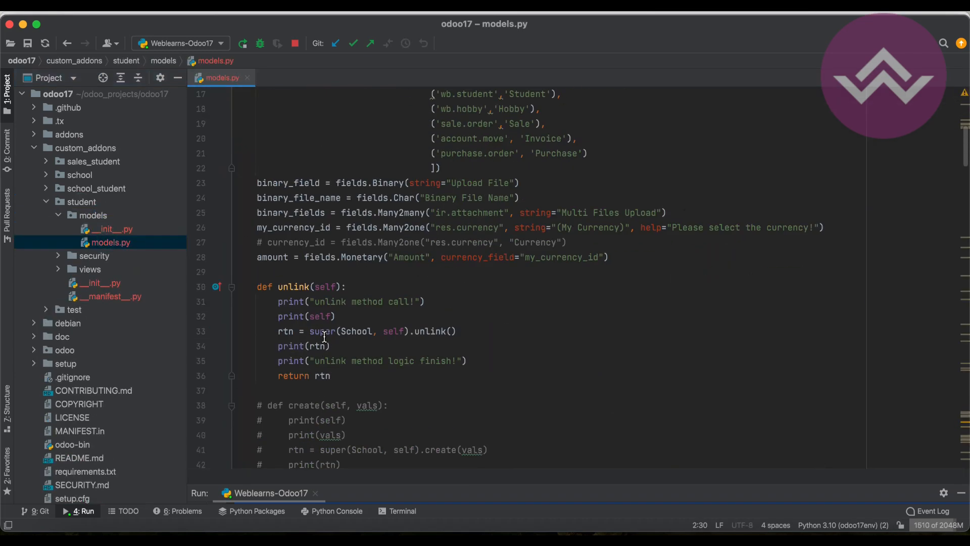
scroll("down", 3)
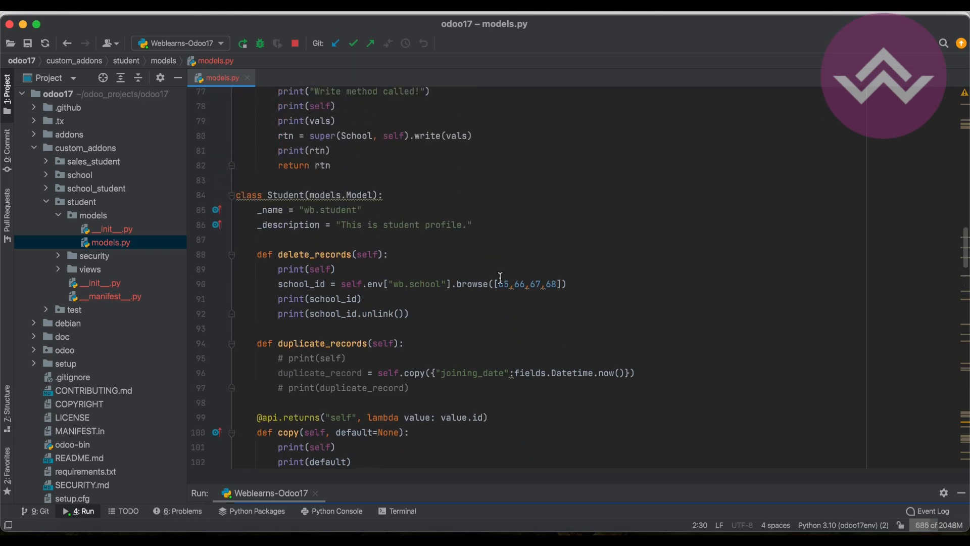
left_click_drag(499, 284, 556, 283)
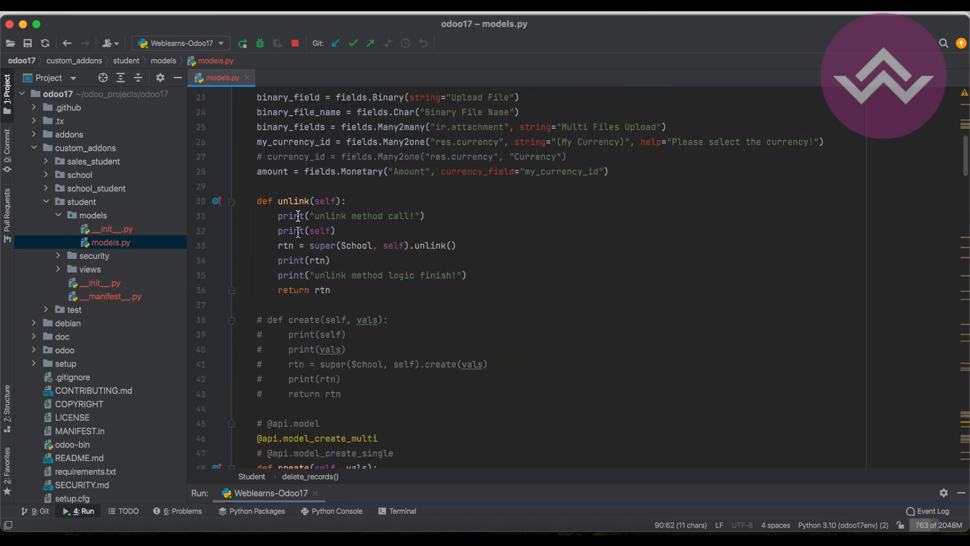
double_click(294, 201)
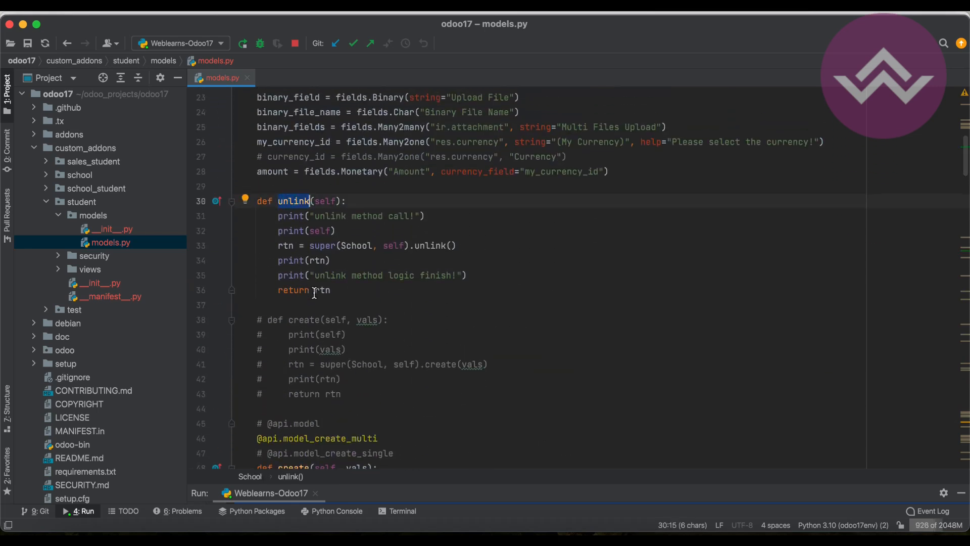
mouse_move(314, 292)
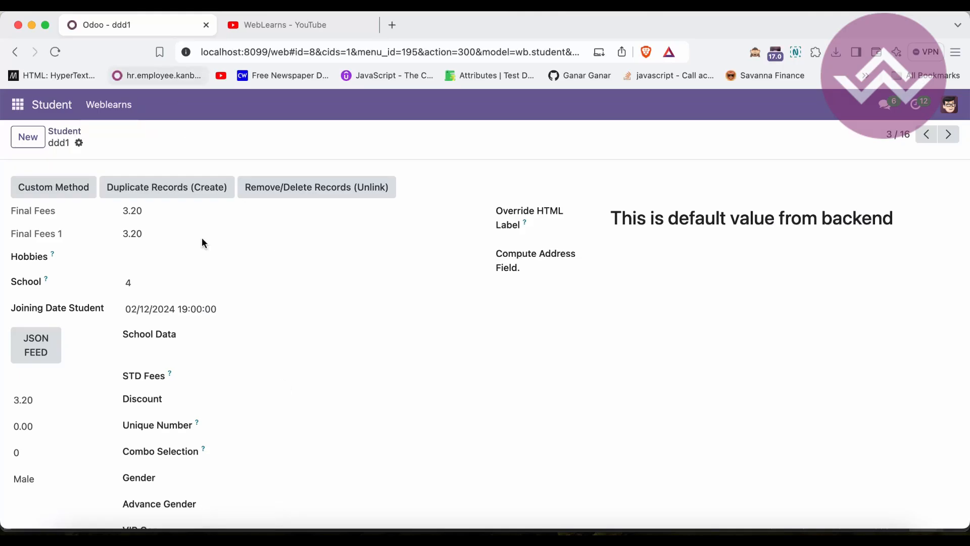
- Load student record 8000, select the 'Can't fetch record(s) 8000' error text, and reload
left_click(171, 309)
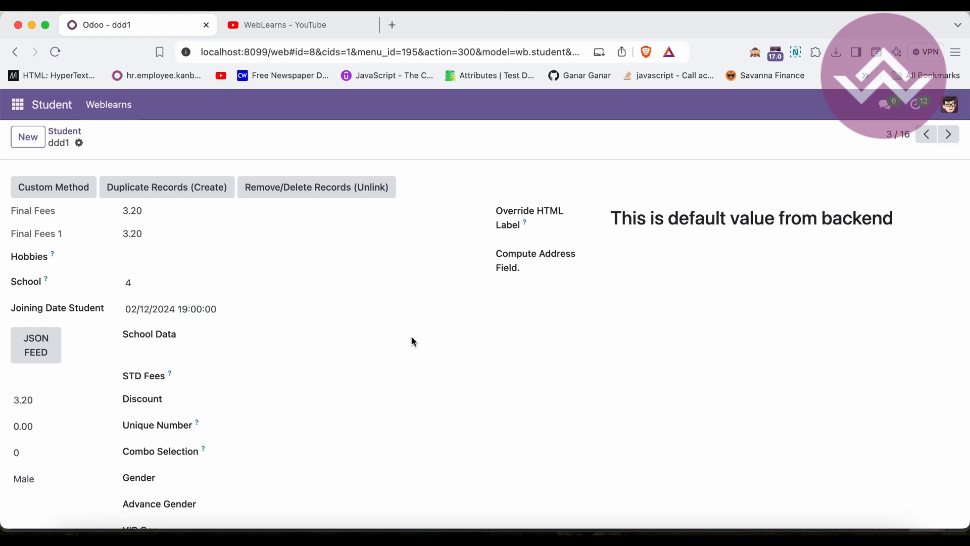
left_click(170, 309)
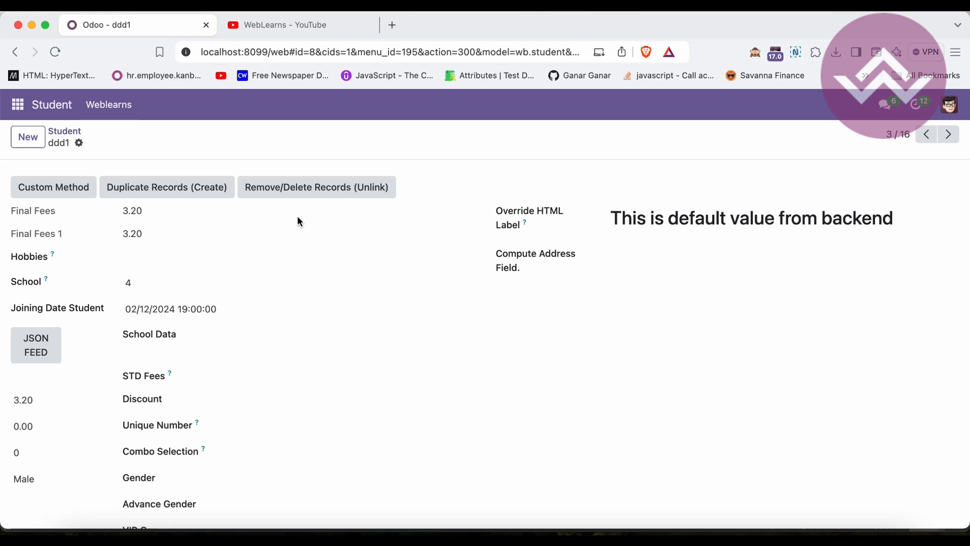
left_click(18, 104)
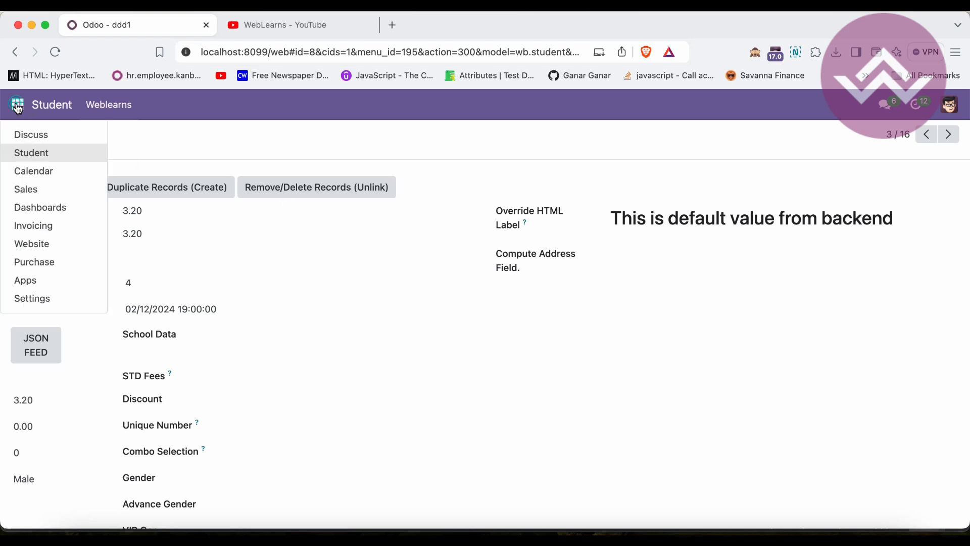
left_click(512, 378)
type("000")
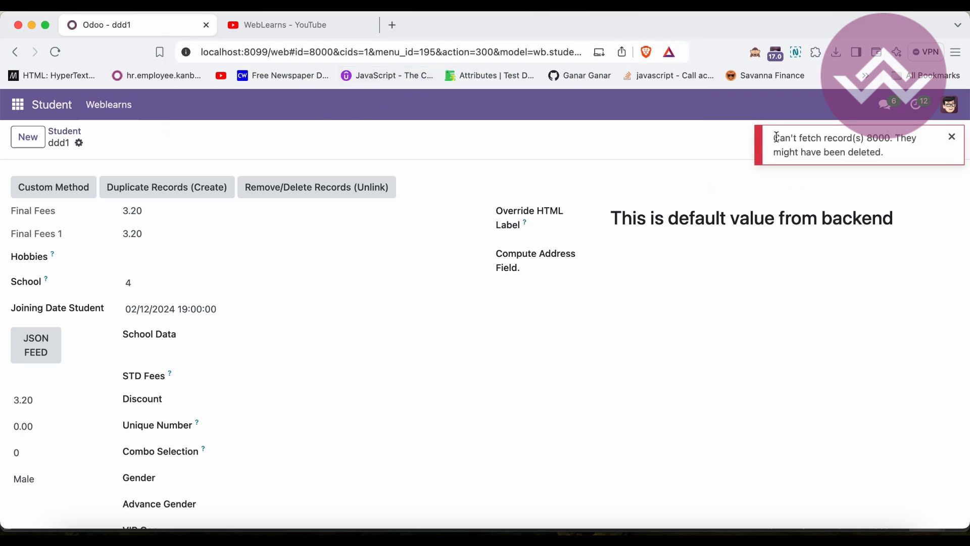
left_click_drag(773, 138, 884, 152)
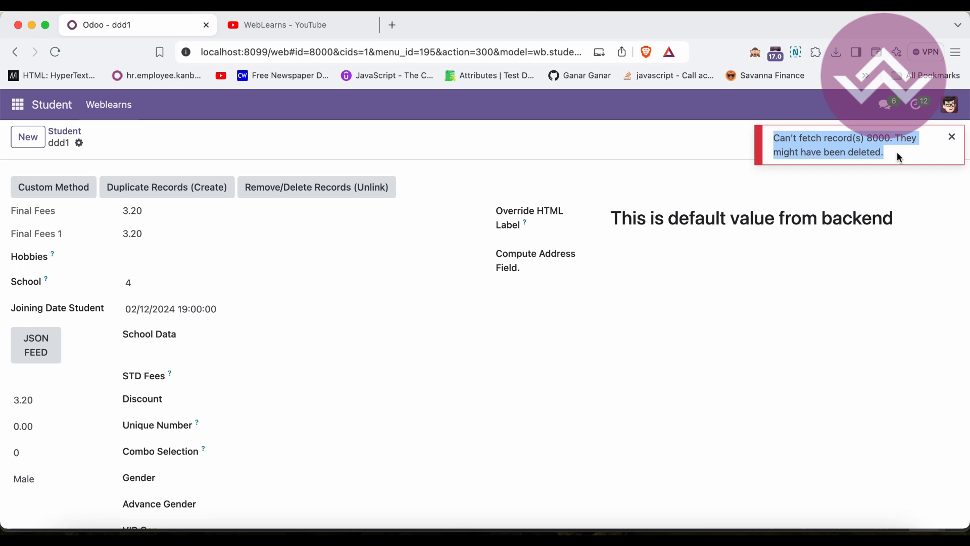
left_click(55, 52)
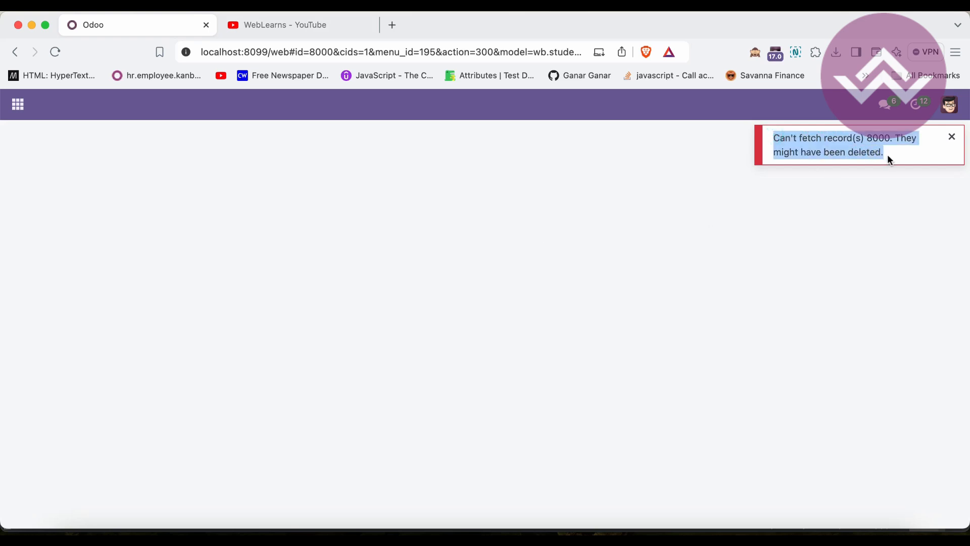
mouse_move(43, 112)
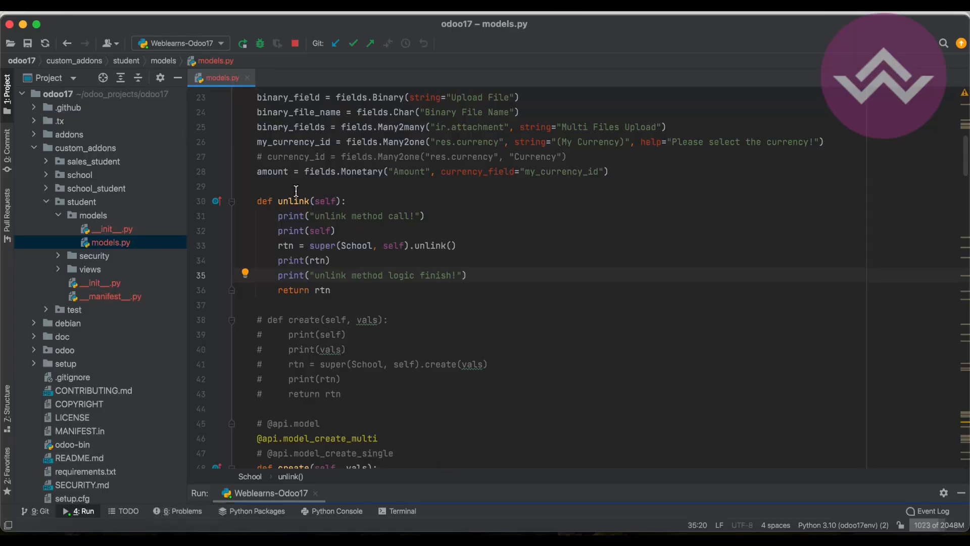
- Add an if not school.exists() check below the wb.school browse call
scroll("down", 3)
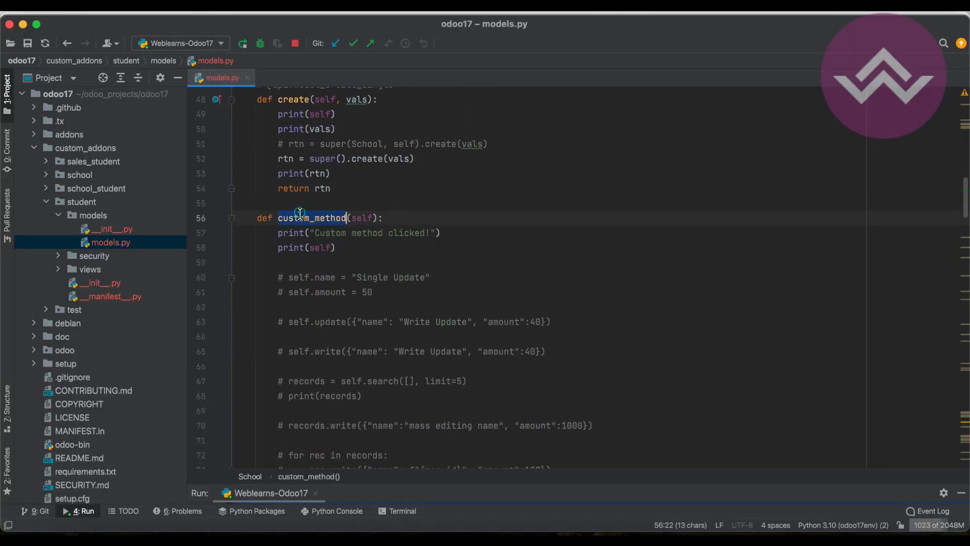
scroll("down", 3)
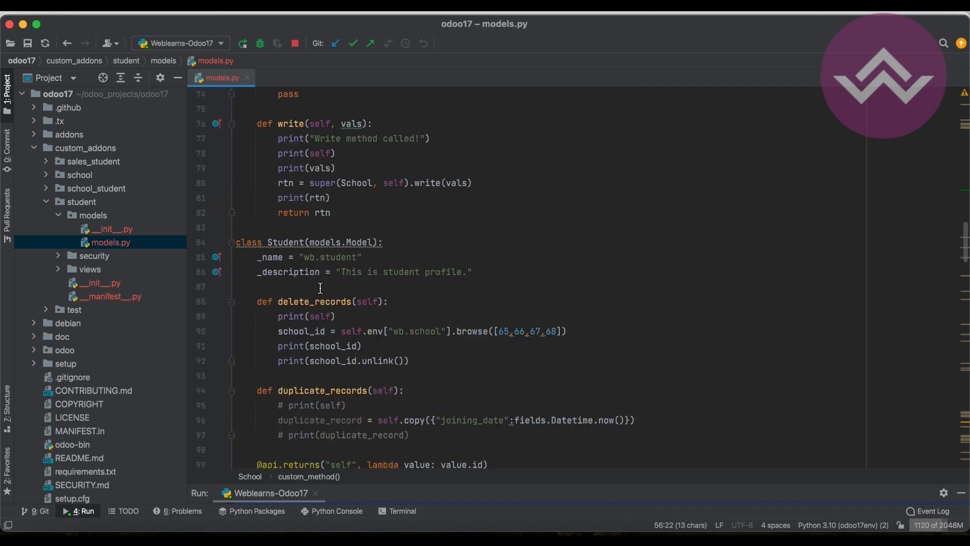
scroll("down", 3)
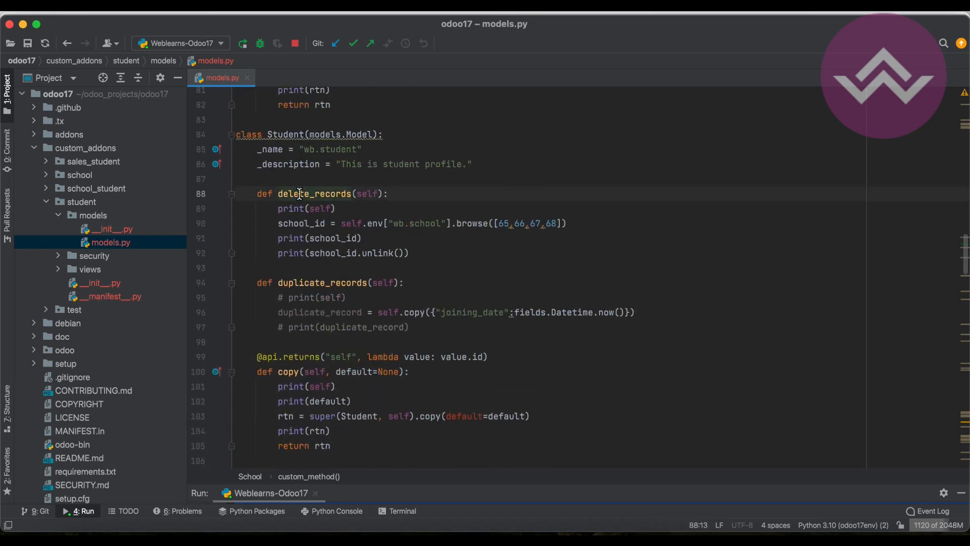
double_click(295, 223)
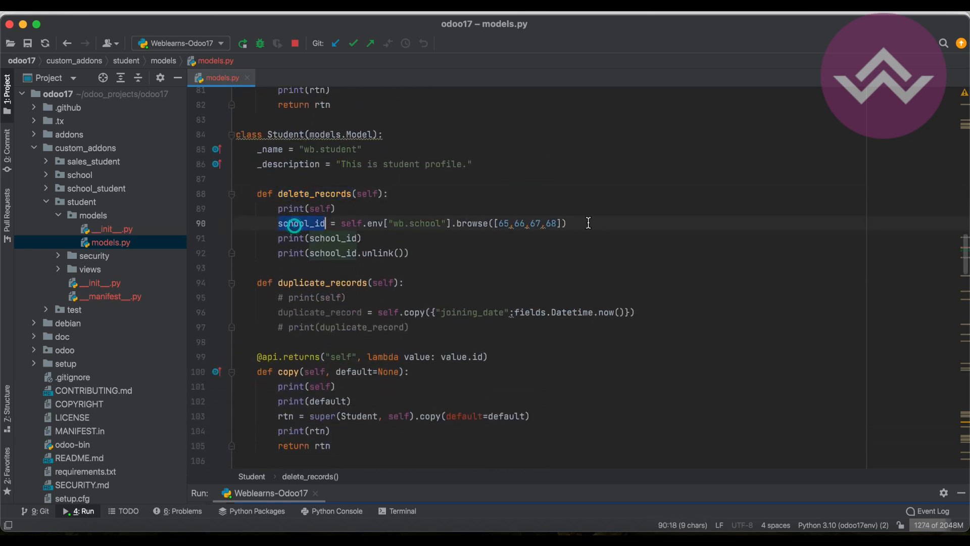
key("Enter")
type("for")
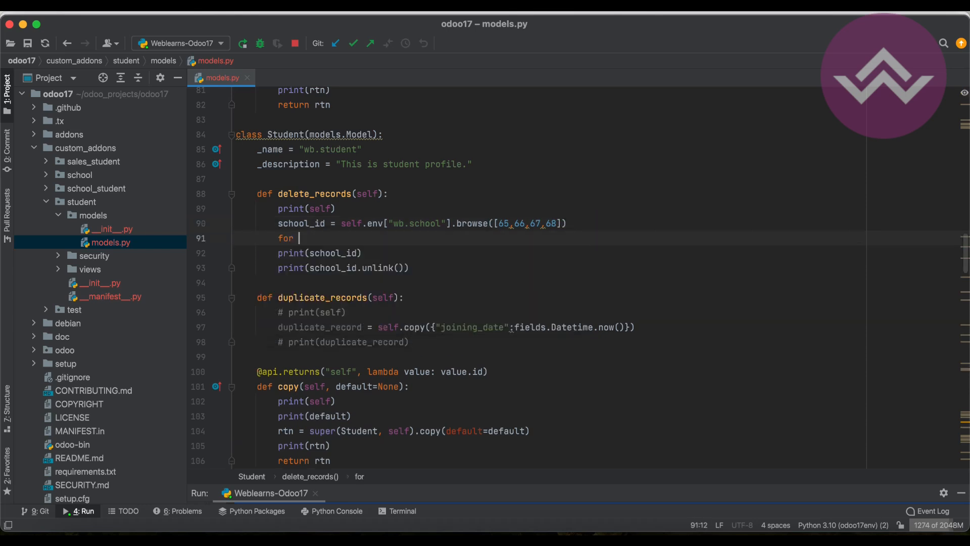
type("school in school_id:")
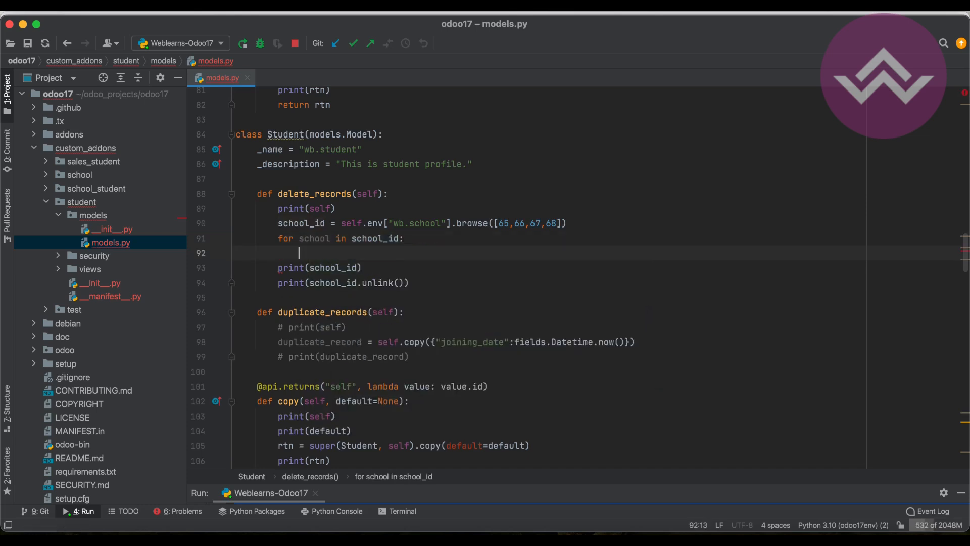
type("if not sc")
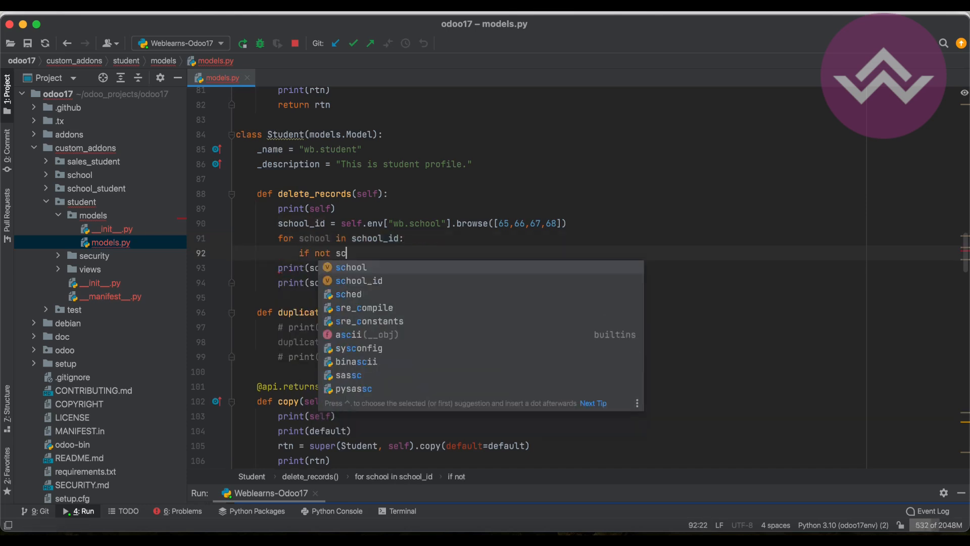
type("chool.exists():")
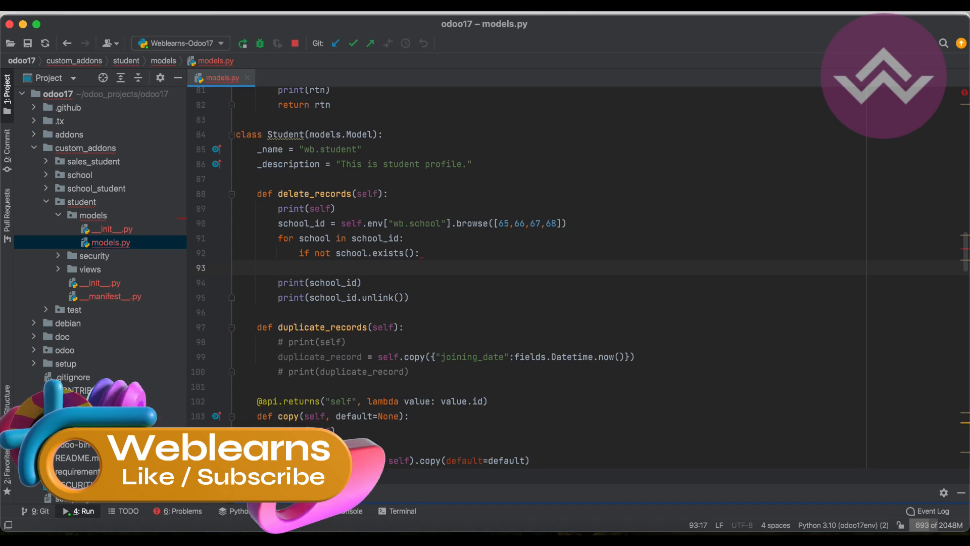
- Print "Instance or Recordset is not available" with the school inside that check
type("print()")
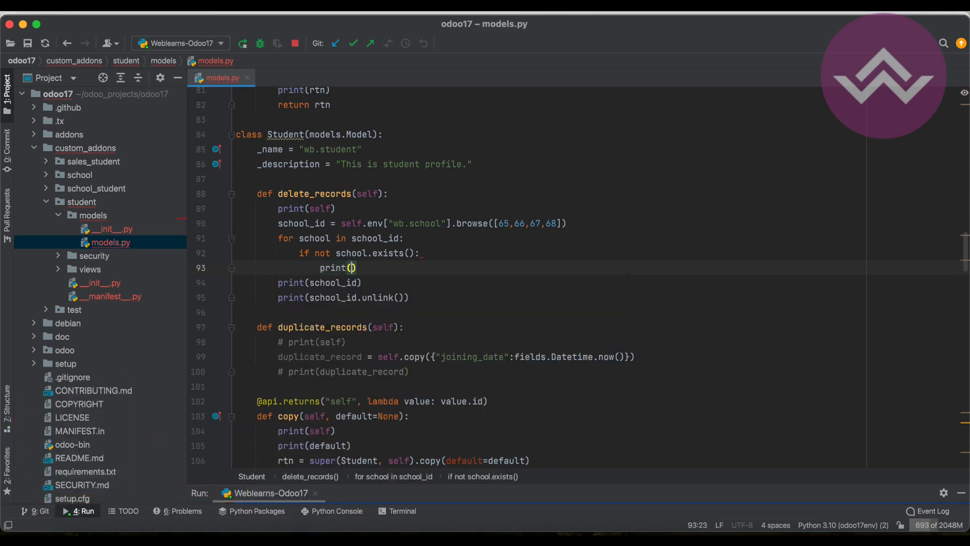
type("\"")
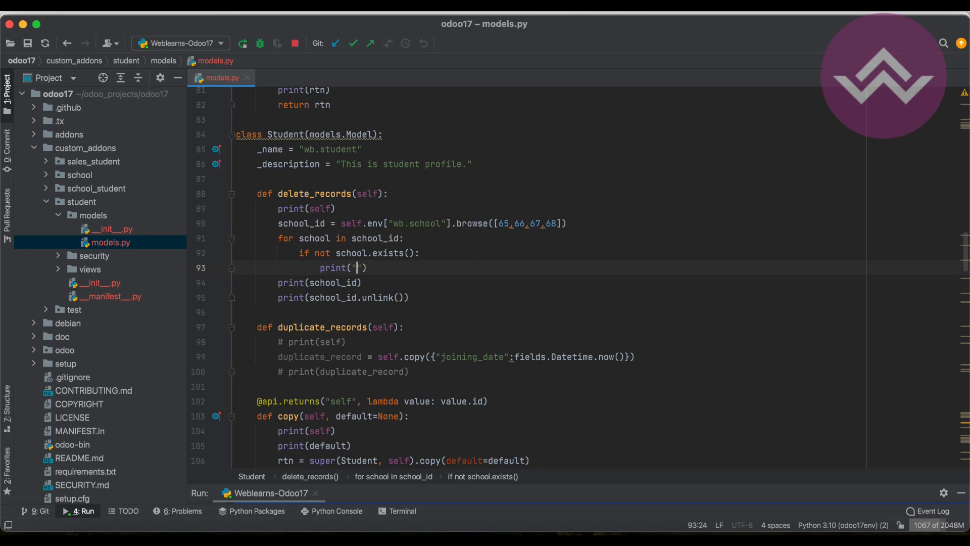
type("Instance or Recordset is not avai")
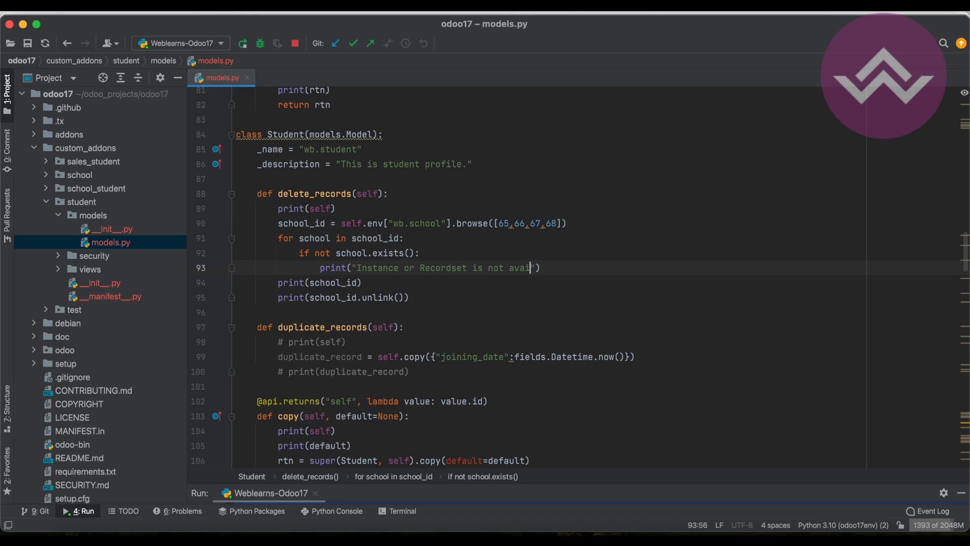
type("lable")
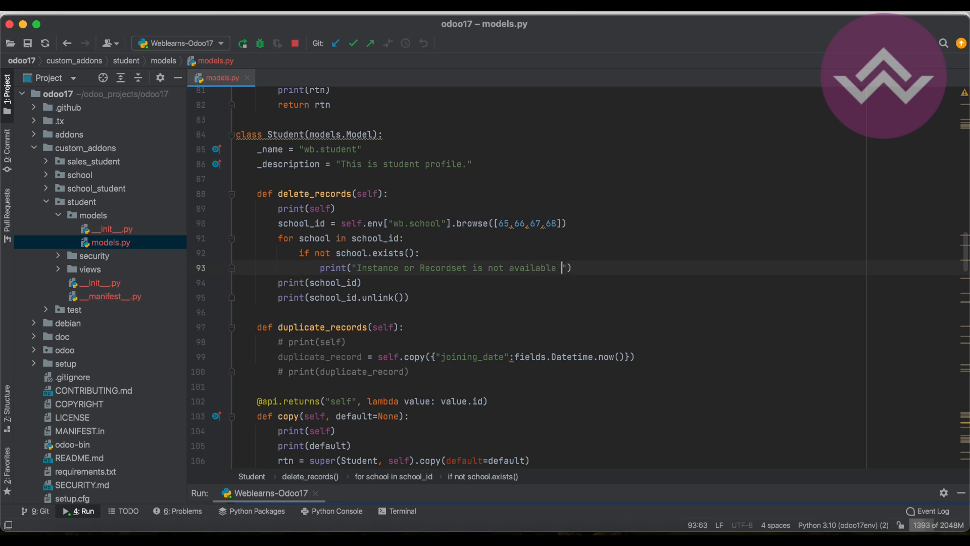
type(",school")
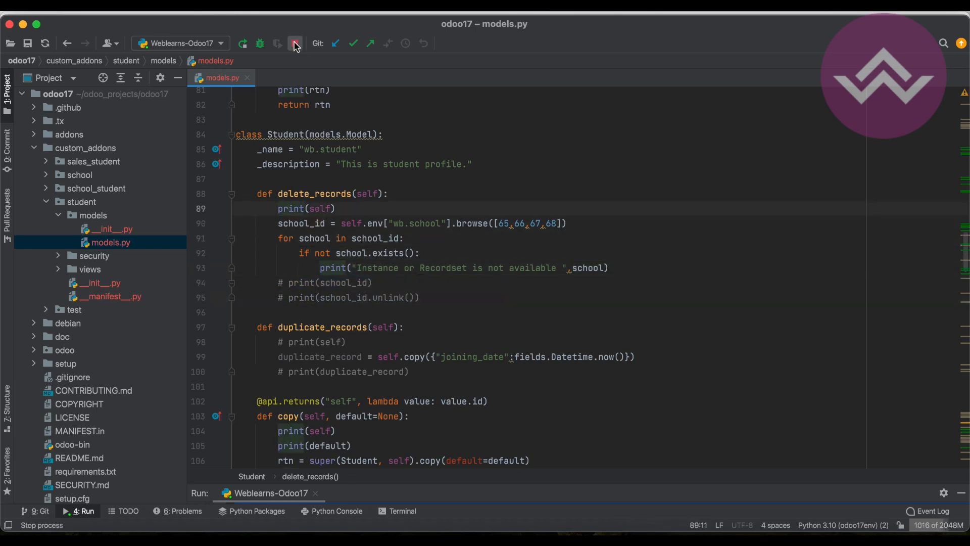
- Rerun the Odoo server, clear the Run console, and switch to the browser to test
left_click(295, 43)
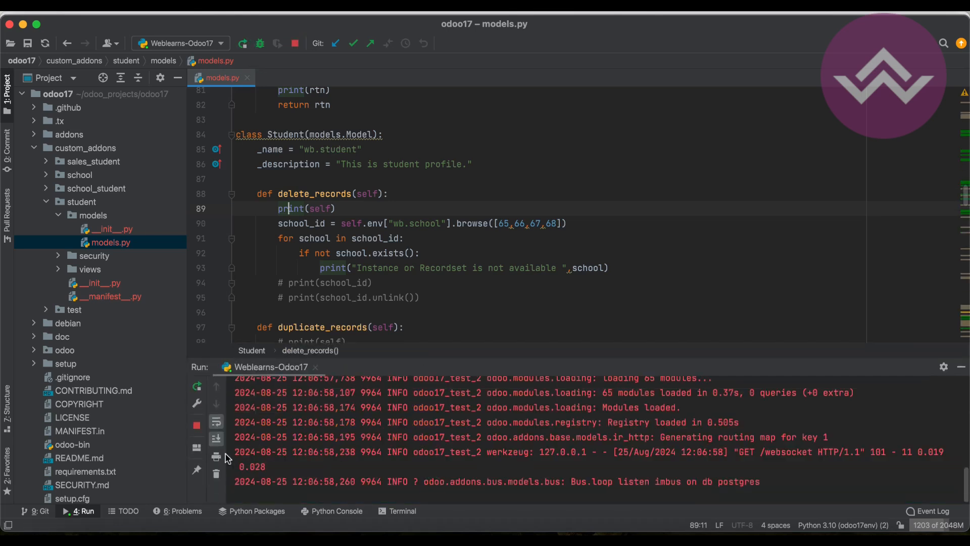
left_click(216, 473)
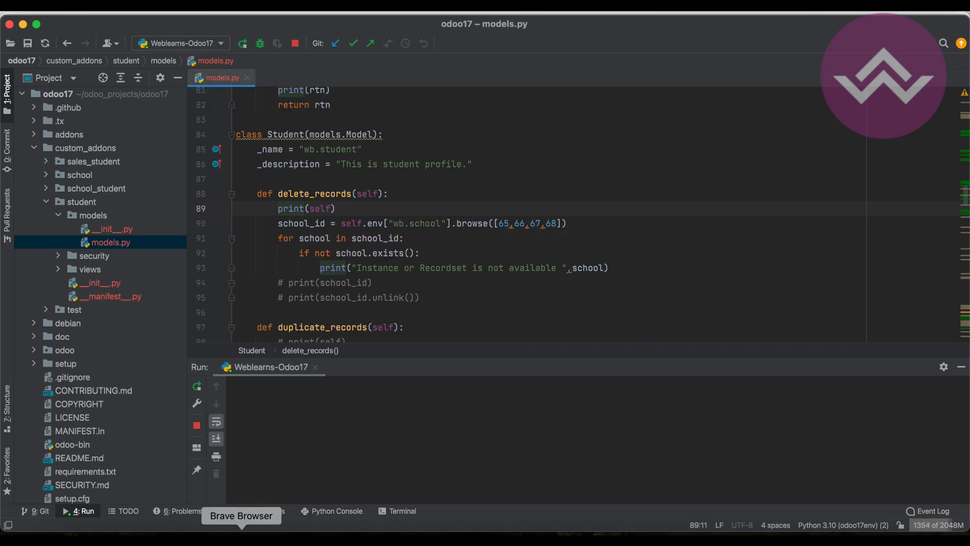
left_click(316, 187)
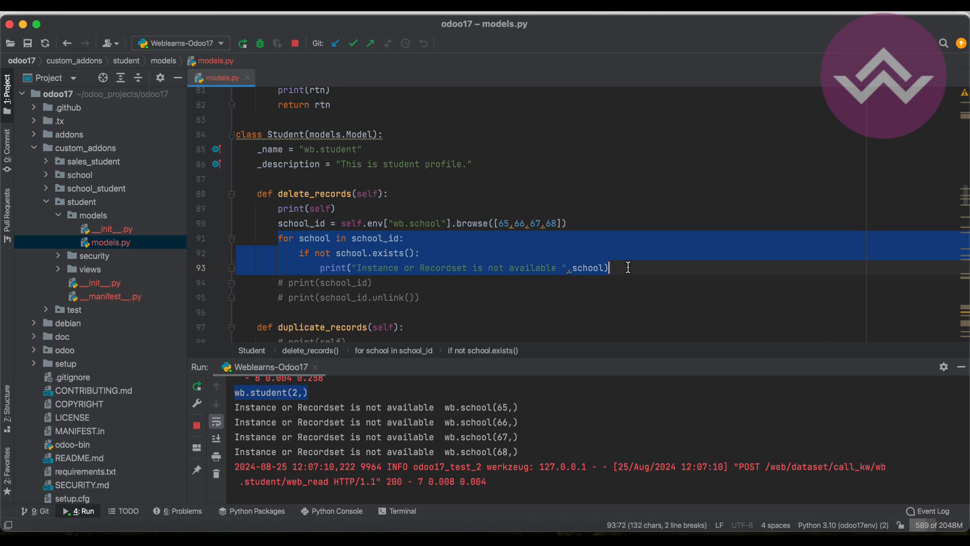
- Add an else printing "Instance or Recordset is available", browse id 1, and restart the server
left_click(426, 271)
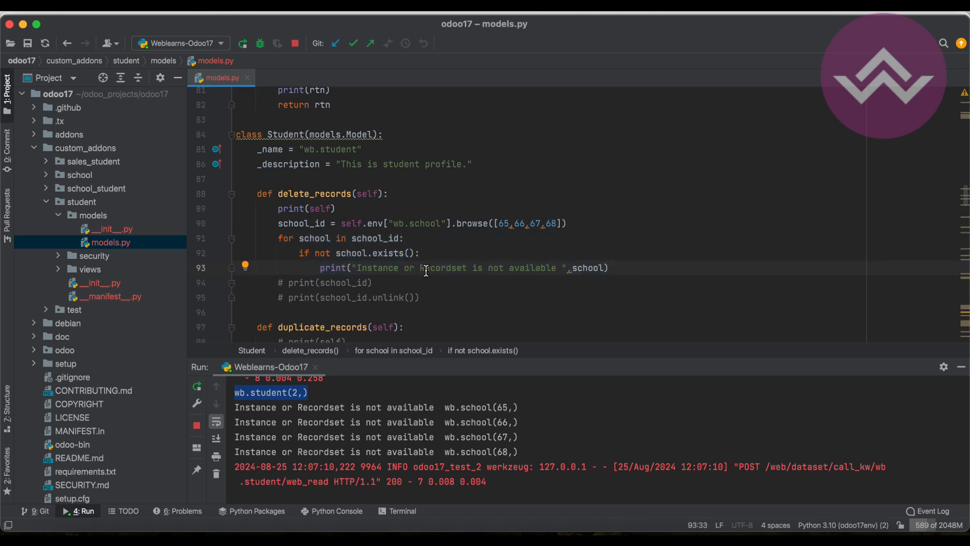
mouse_move(326, 403)
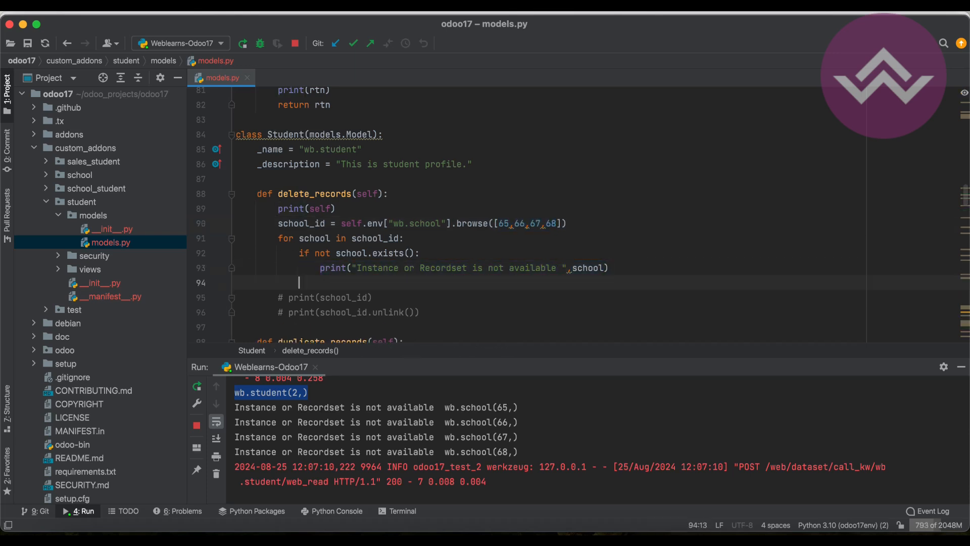
type("else:")
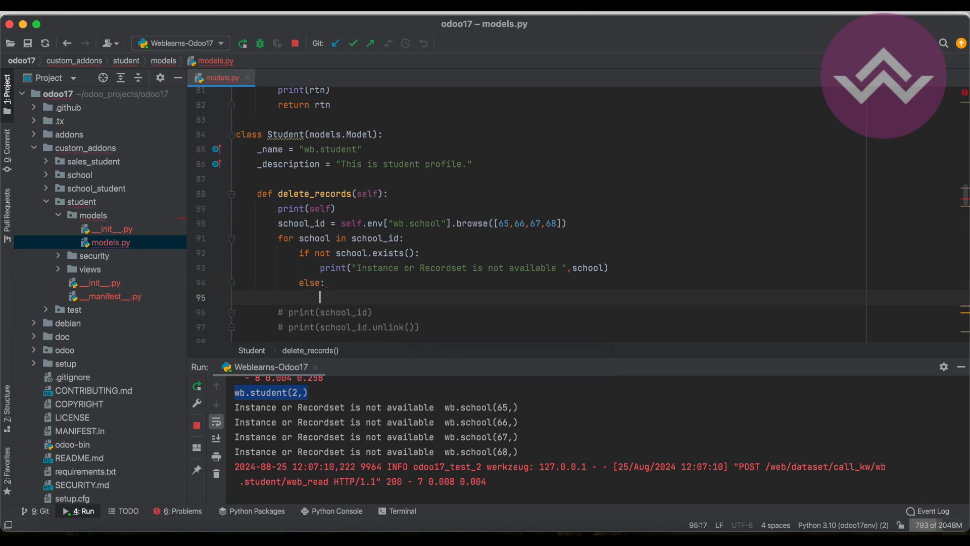
type("print")
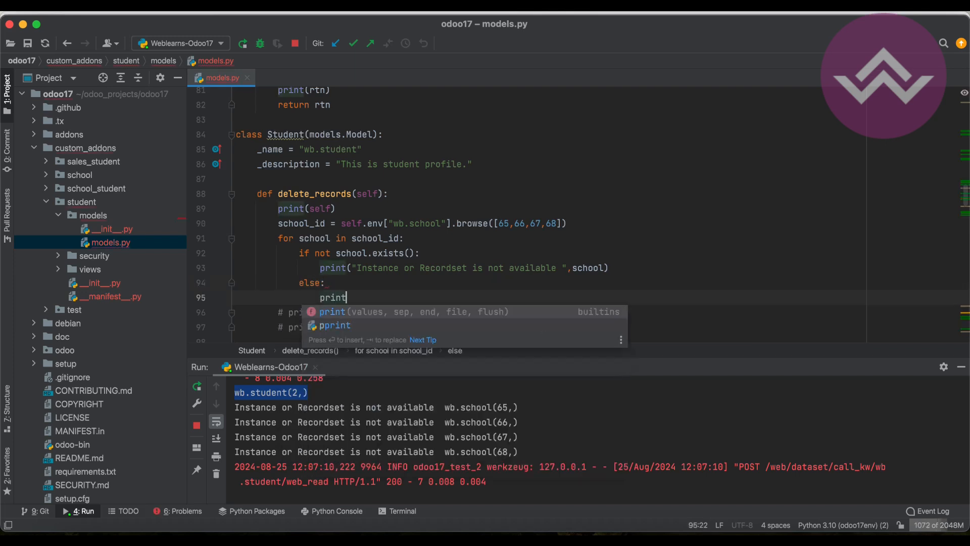
type("(\"Instance or Recordset is available \",")
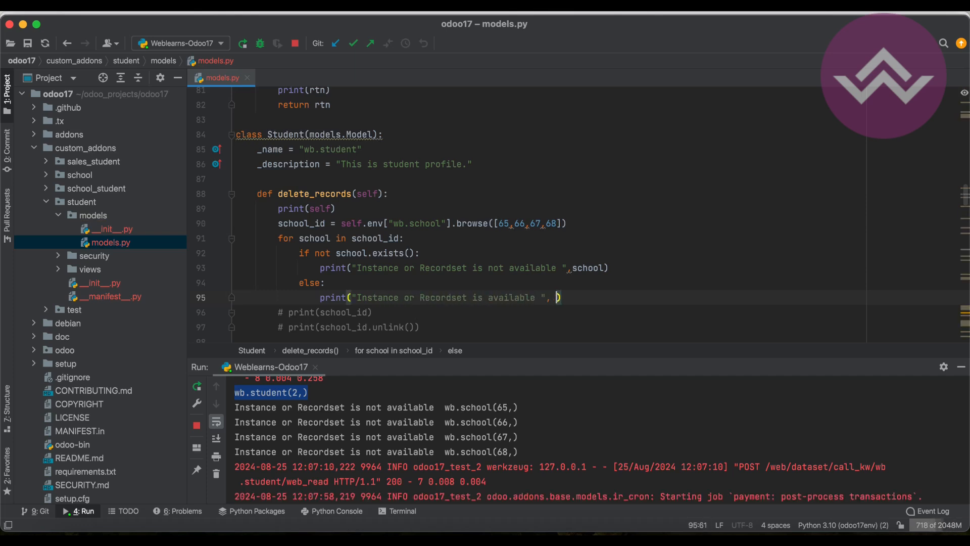
type("recor")
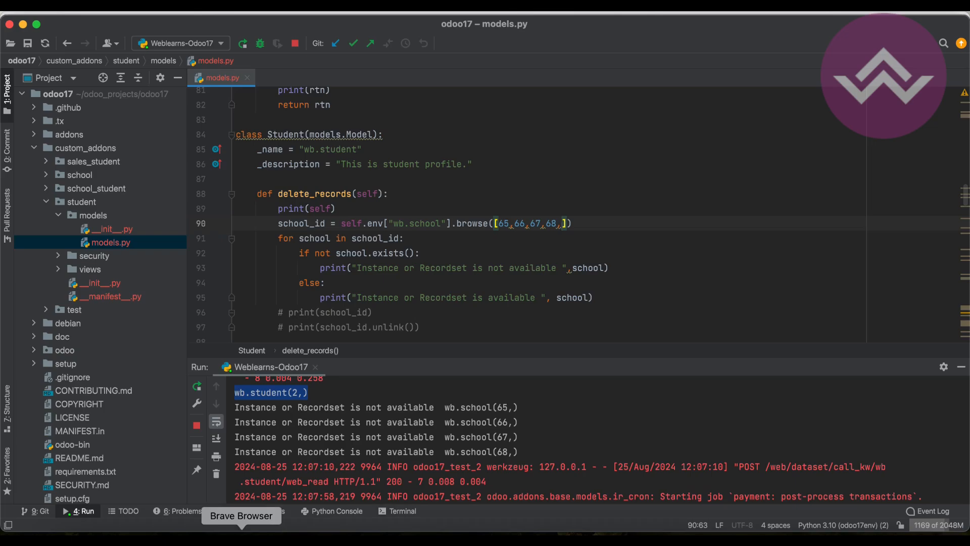
left_click(241, 516)
type(" 1")
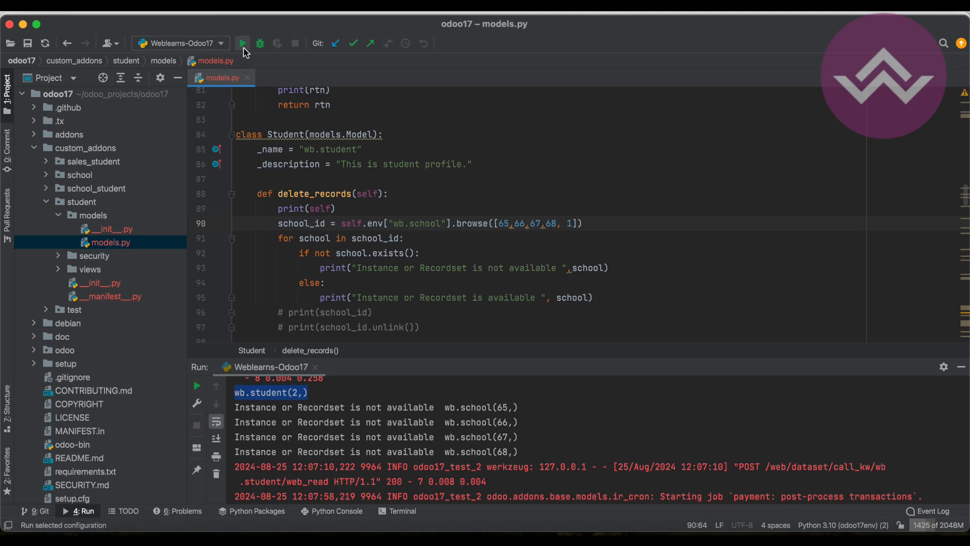
left_click(242, 42)
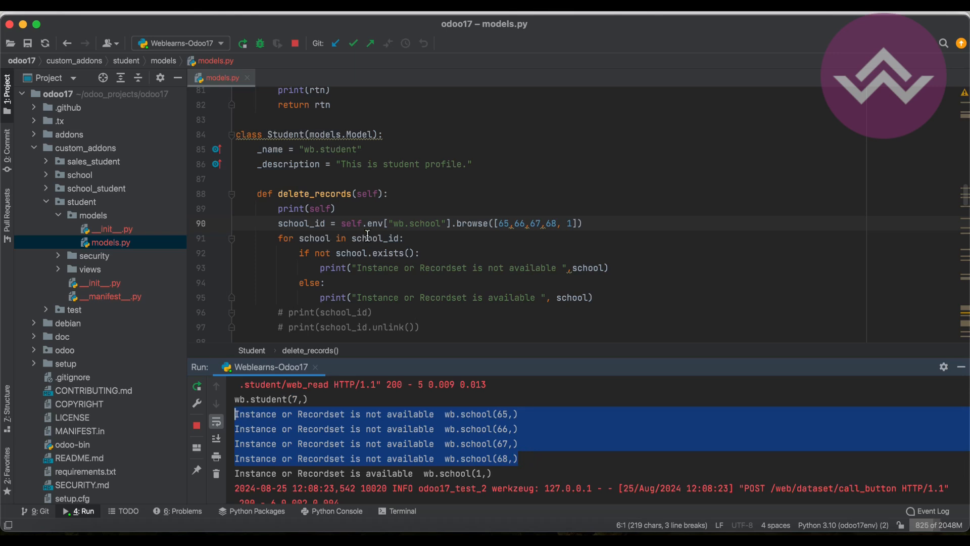
mouse_move(374, 260)
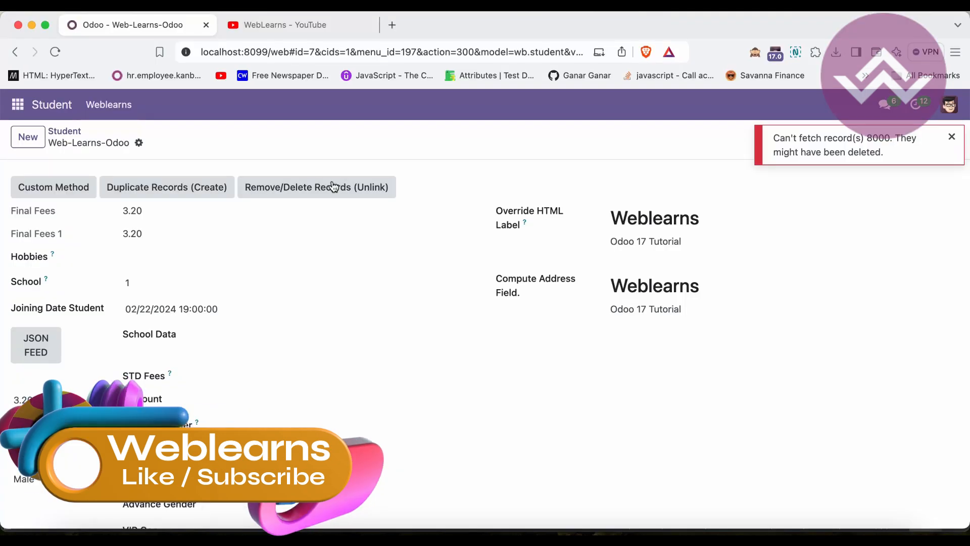
- Press Remove/Delete Records (Unlink) on the student form
left_click(951, 137)
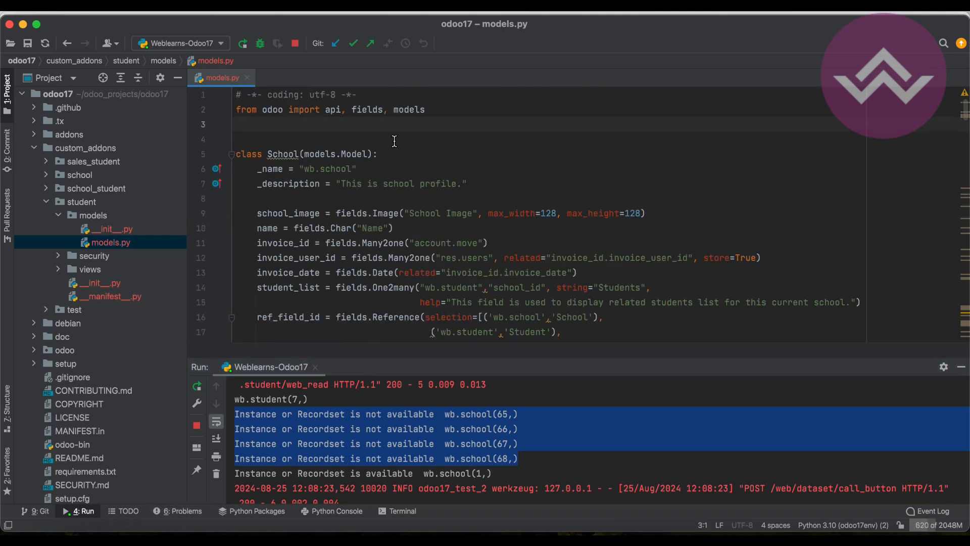
- Add 'from odoo.exceptions import UserError' and begin a UserError call in delete_records
type("from odoo.e")
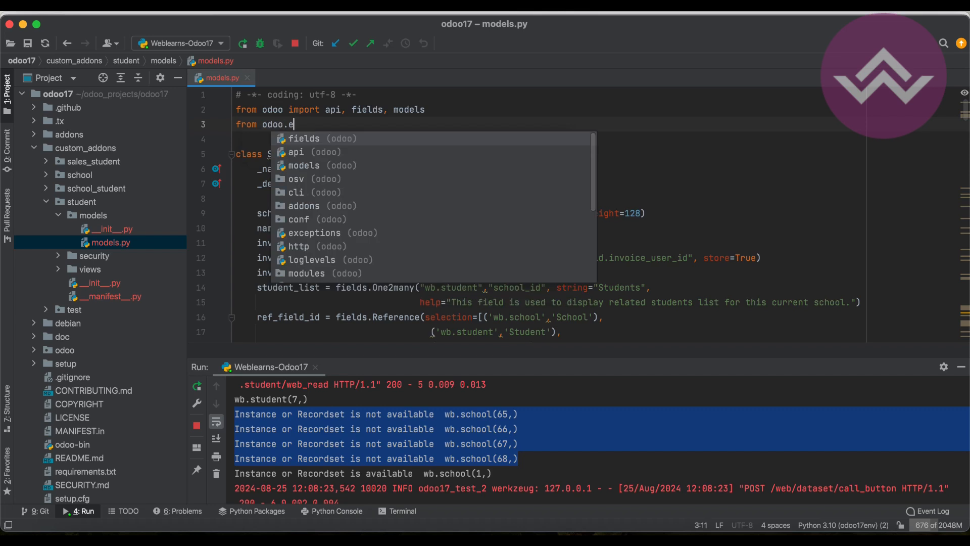
type("xceptions import")
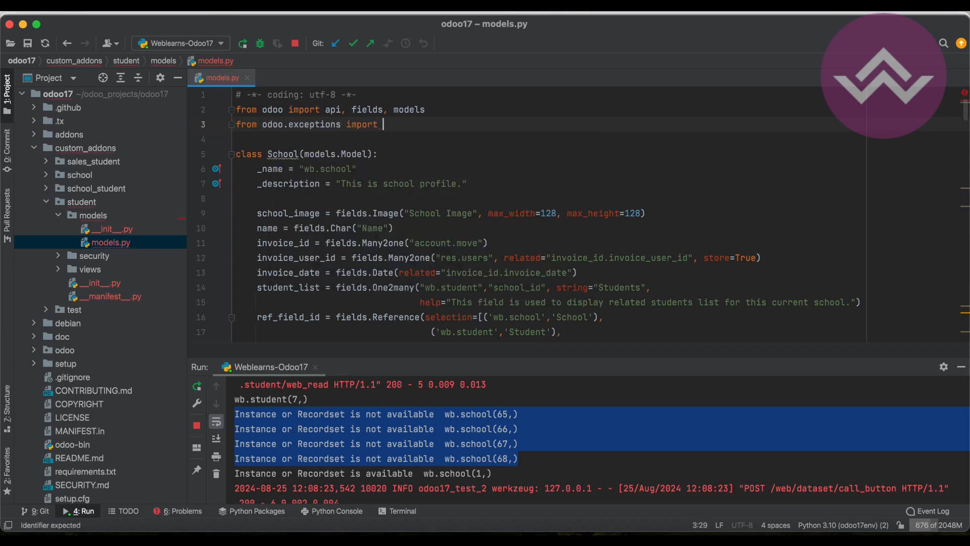
type("UserError")
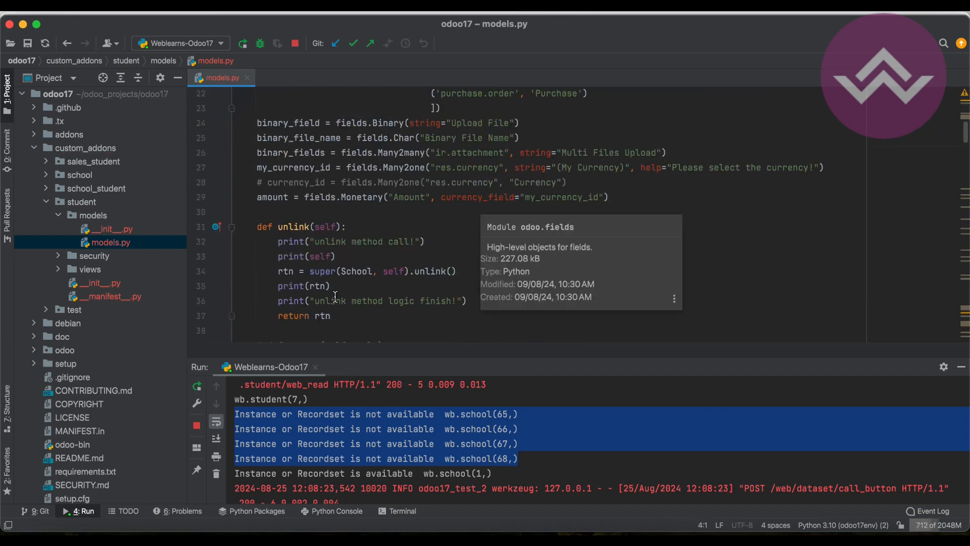
scroll("down", 3)
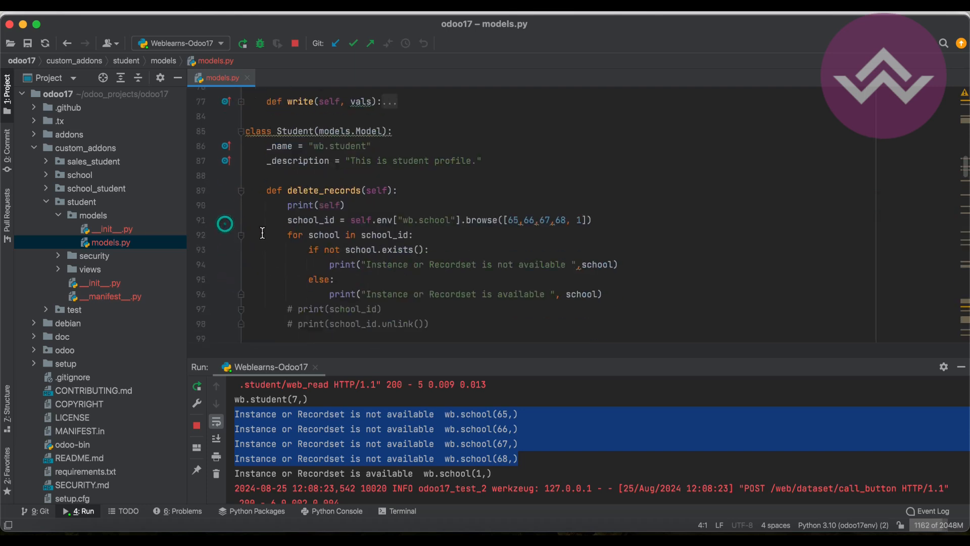
scroll("down", 3)
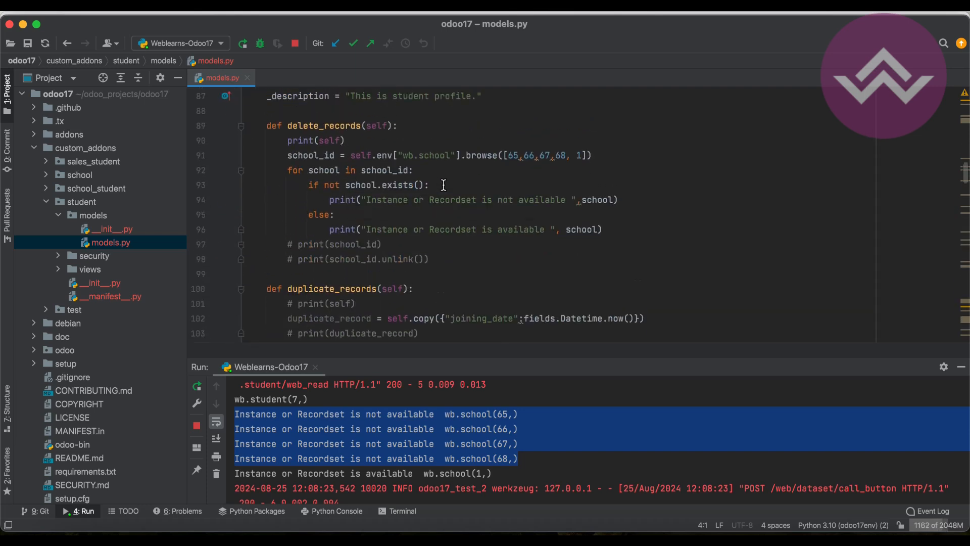
type("UserError(_(")
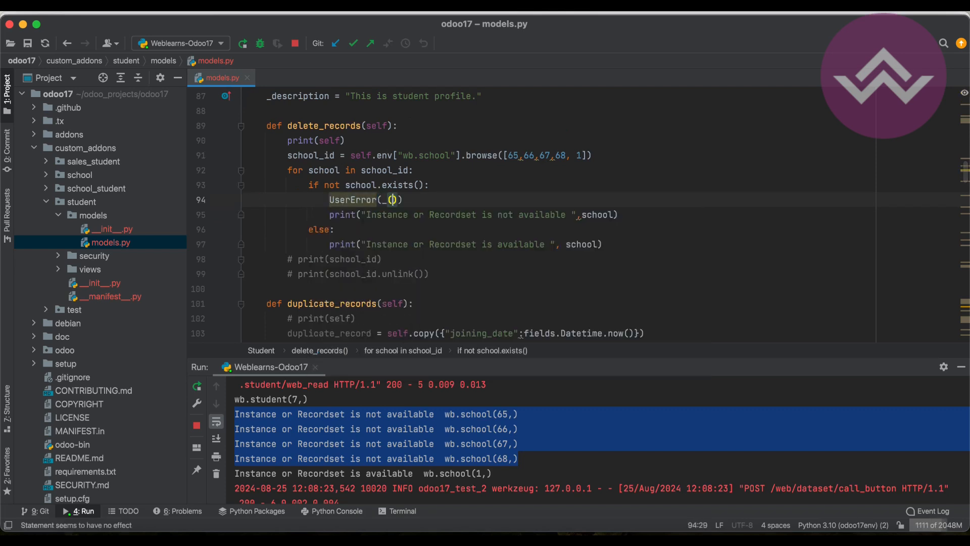
- Write the UserError message as a "Record" string concatenated with school
type("\"\"")
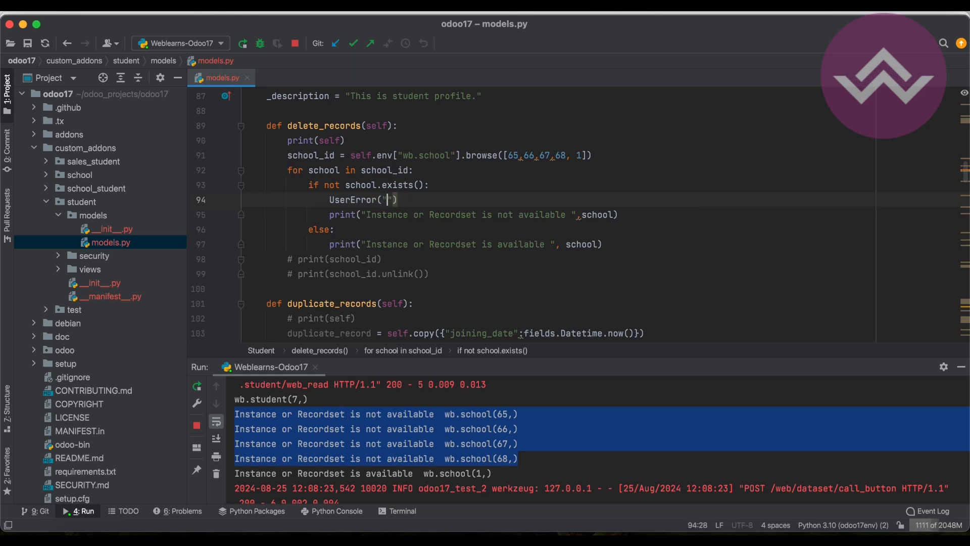
type("I")
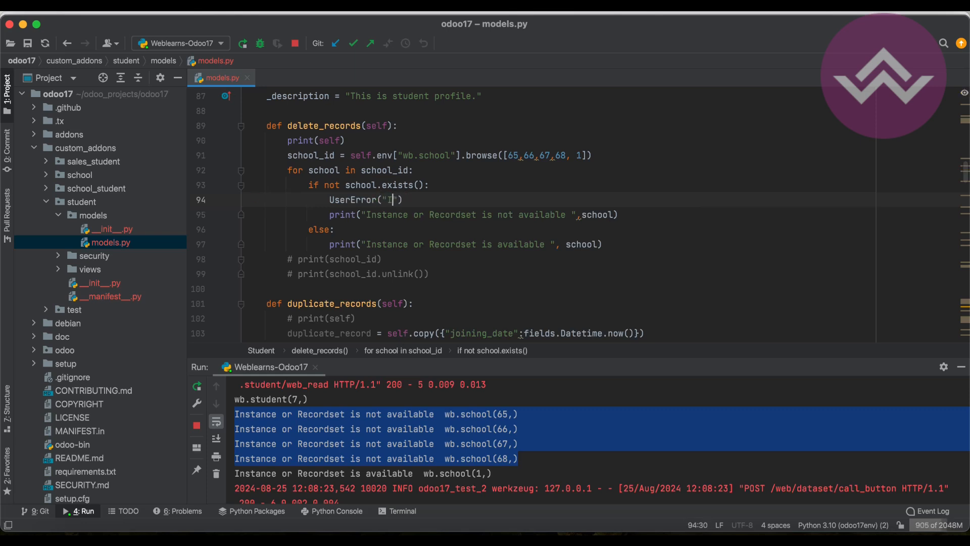
type("Recordset is not available!")
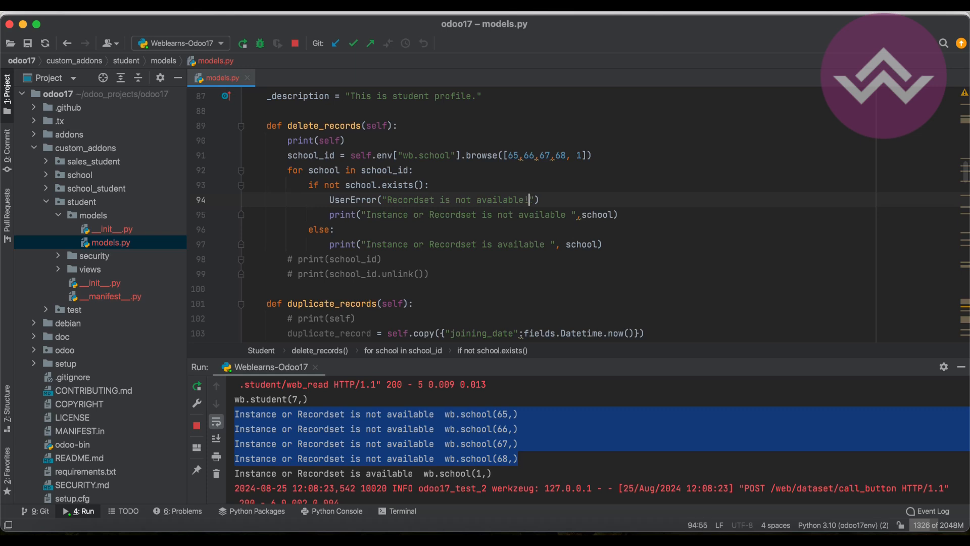
type("\"+")
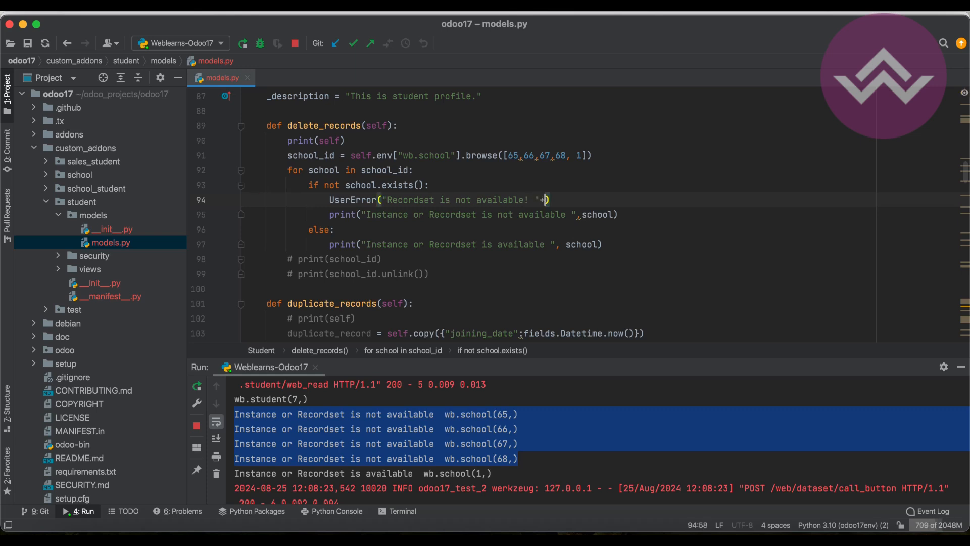
type("school")
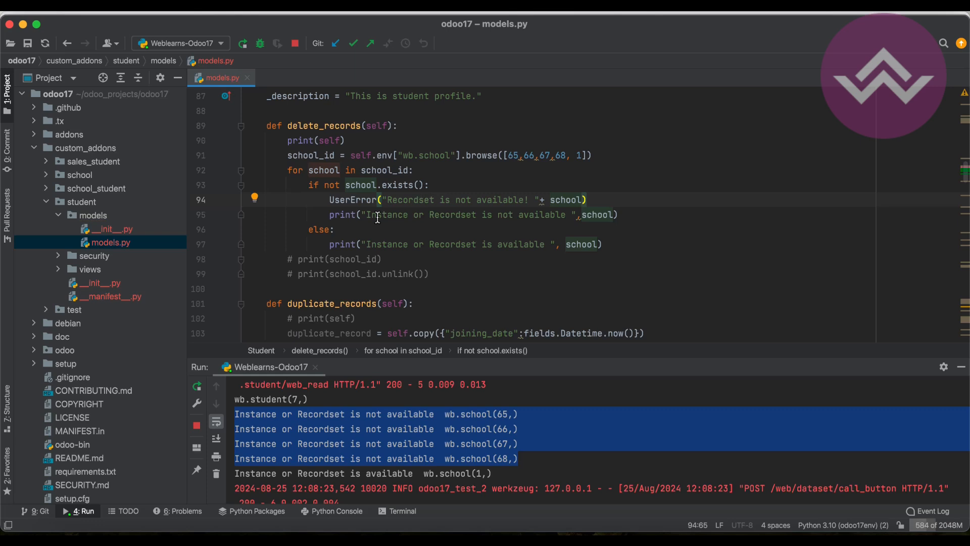
- Restart the Odoo server and trigger record deletion from the browser
left_click(242, 43)
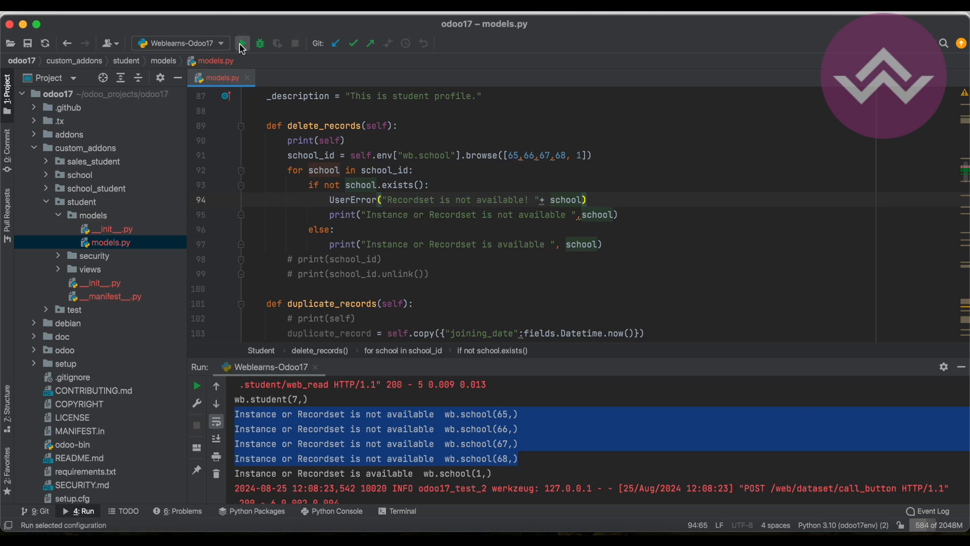
left_click(241, 42)
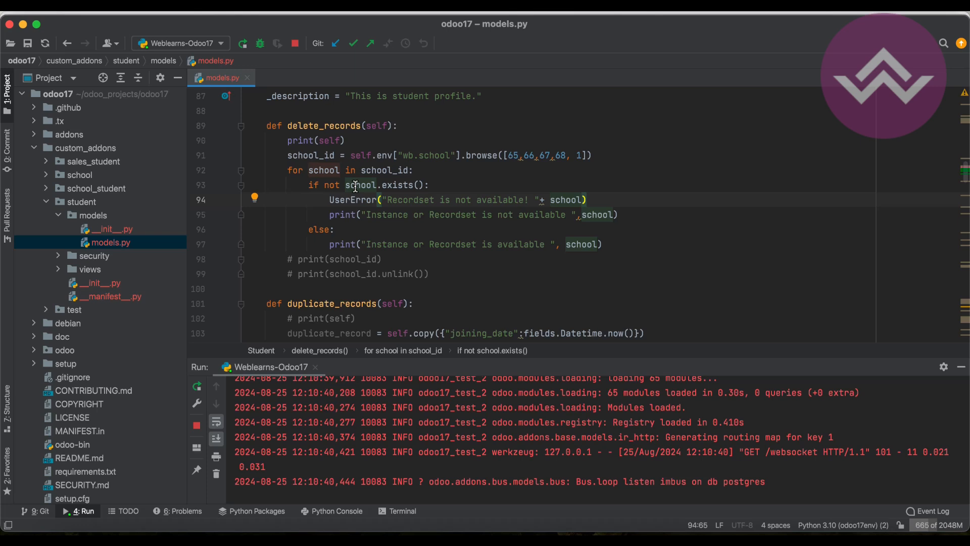
mouse_move(330, 197)
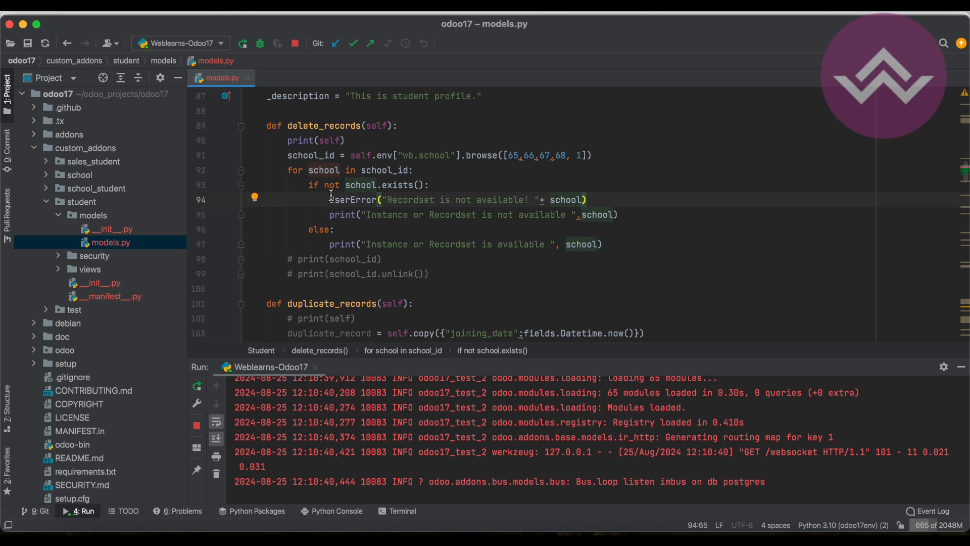
mouse_move(208, 200)
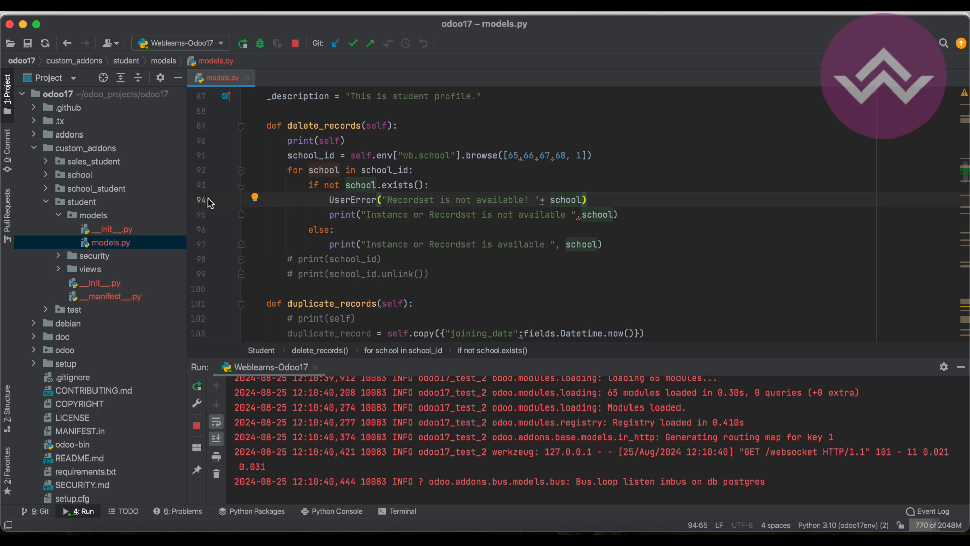
mouse_move(433, 223)
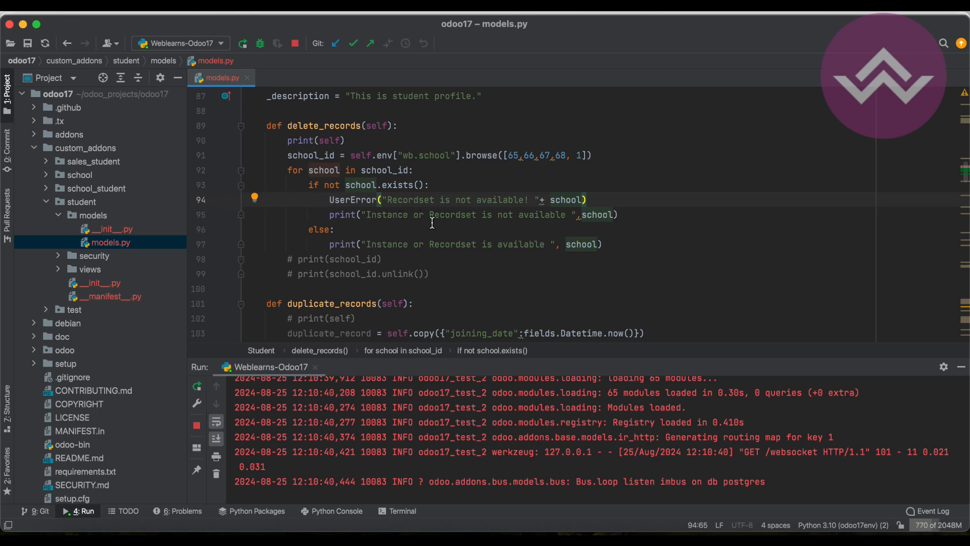
mouse_move(375, 248)
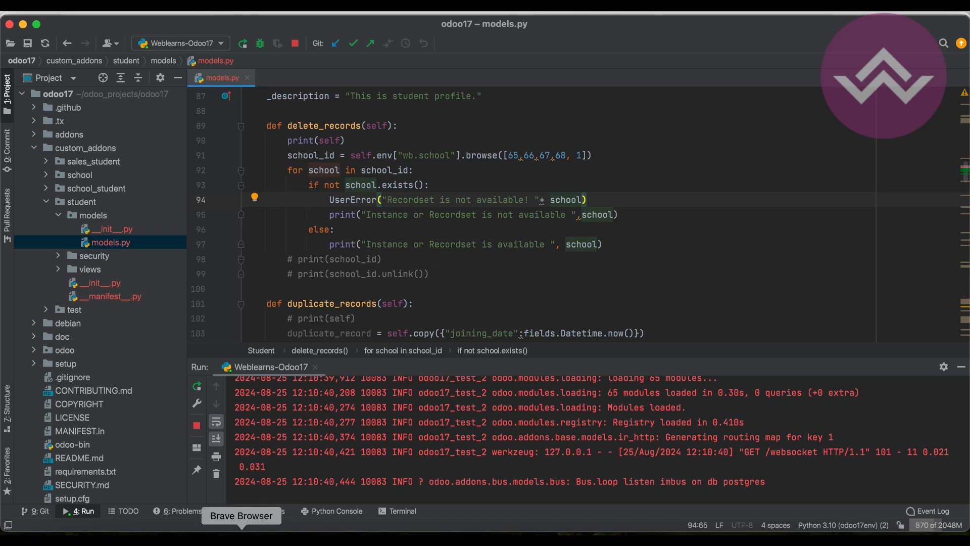
mouse_move(267, 515)
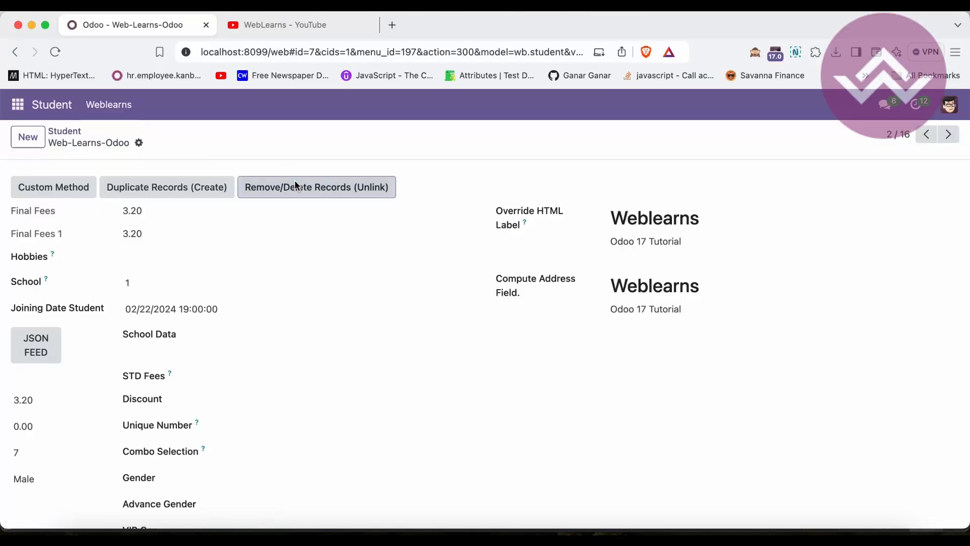
left_click(317, 187)
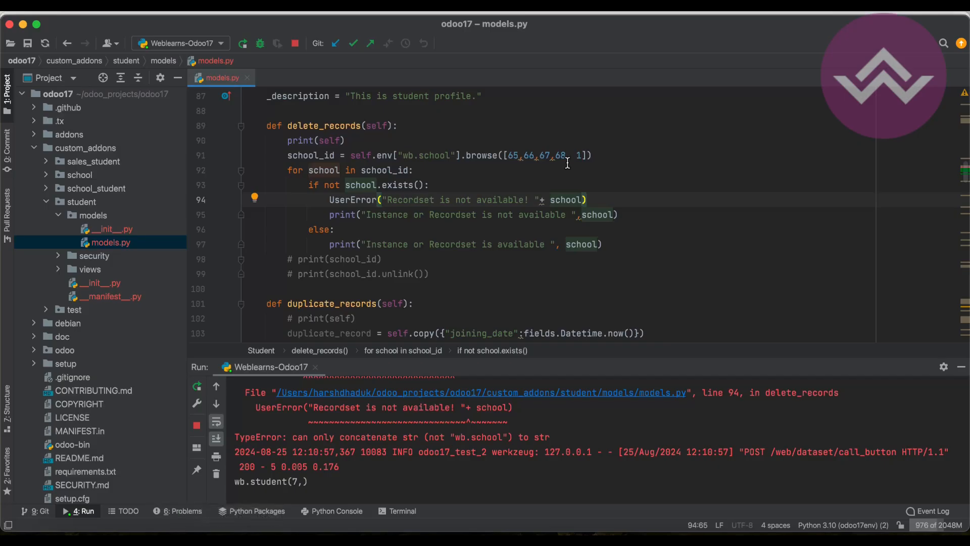
- Rewrite the UserError message as f"Recordset is not available! {school}", rerun, and dismiss Odoo's error popup
double_click(567, 200)
type("{")
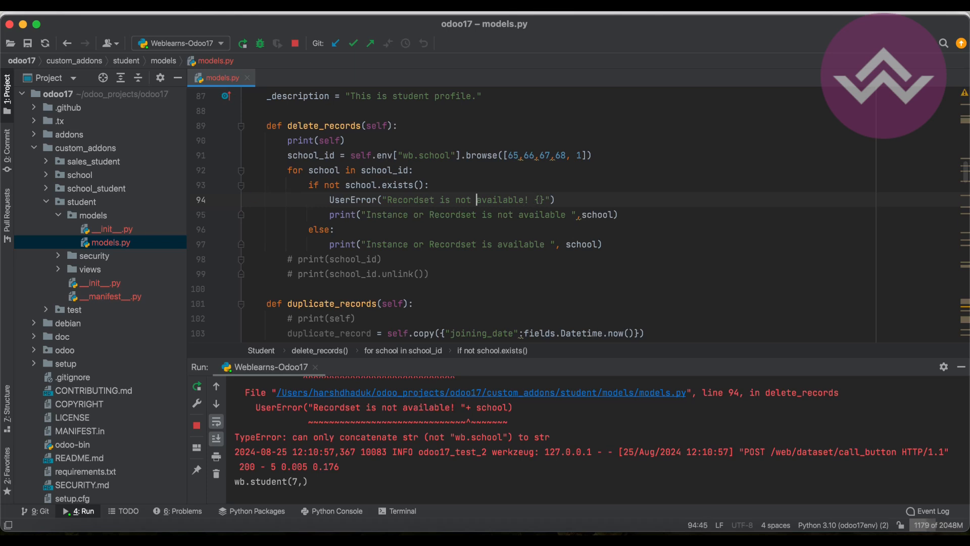
type("UserError")
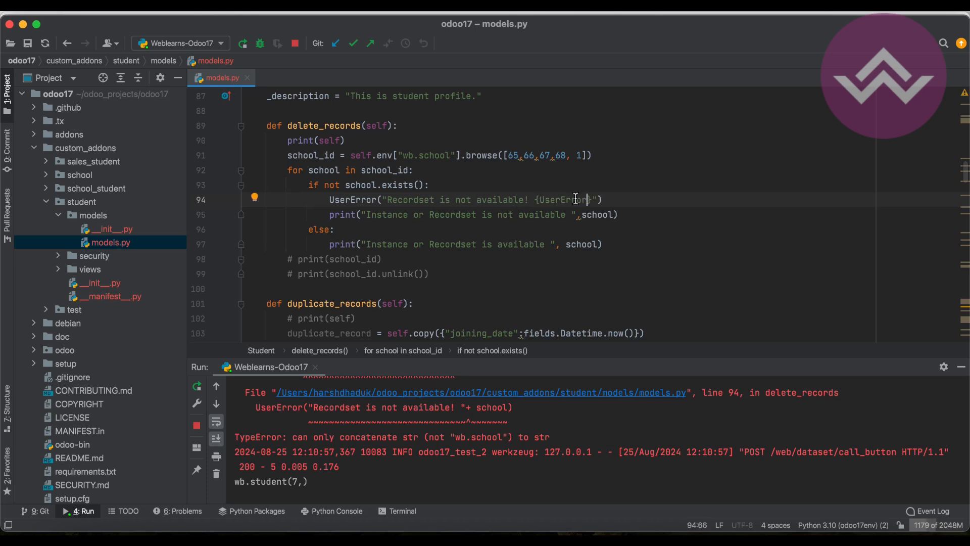
type("school")
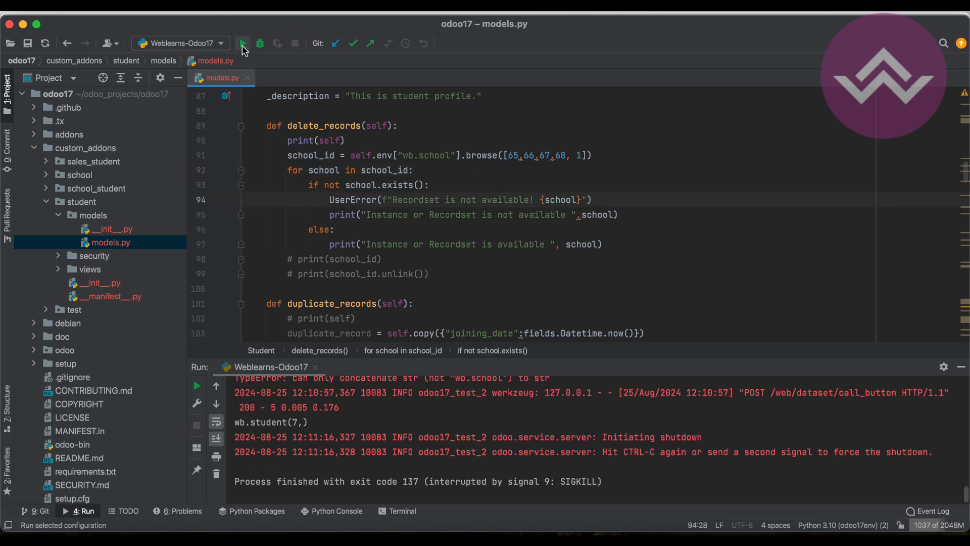
left_click(244, 42)
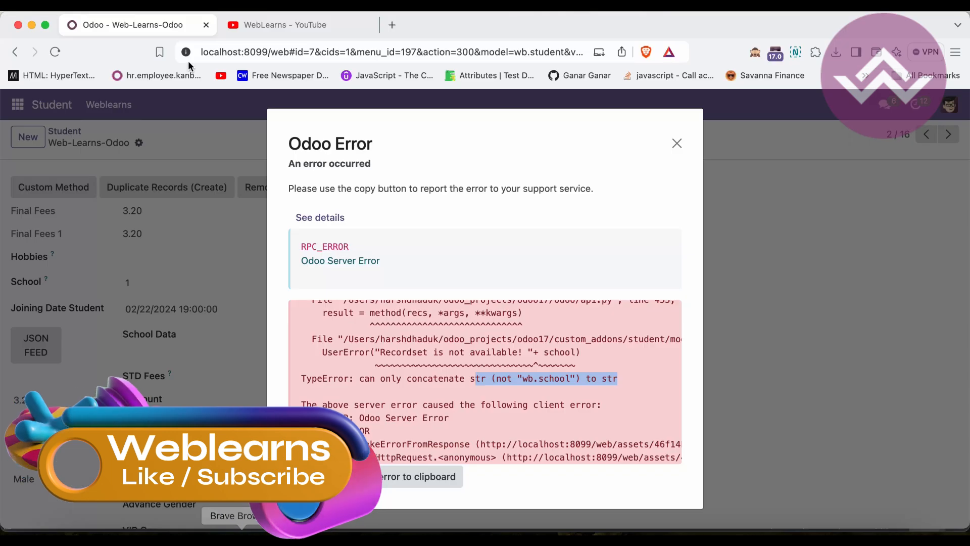
left_click(677, 143)
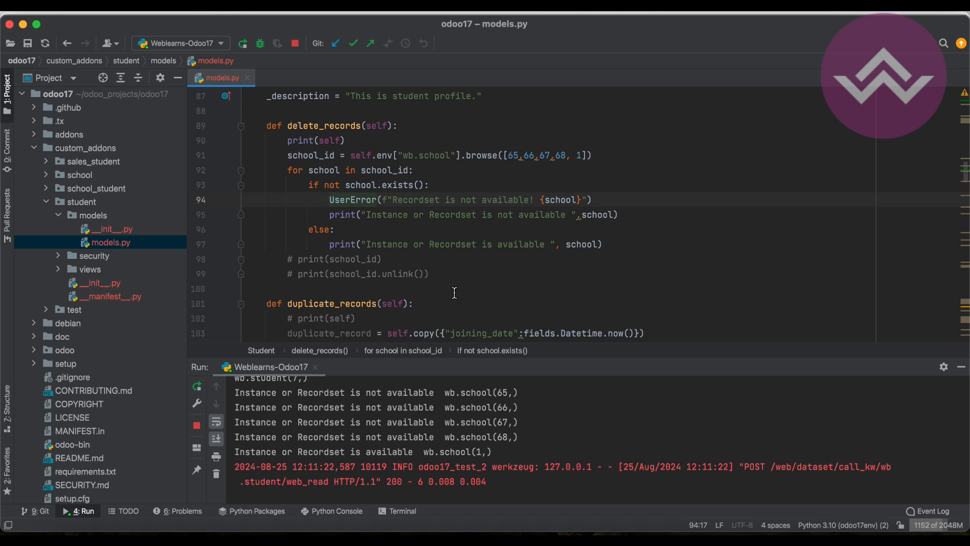
- Prefix UserError with raise on line 94 and rerun the server to log wb.school(65,) missing
type("raise")
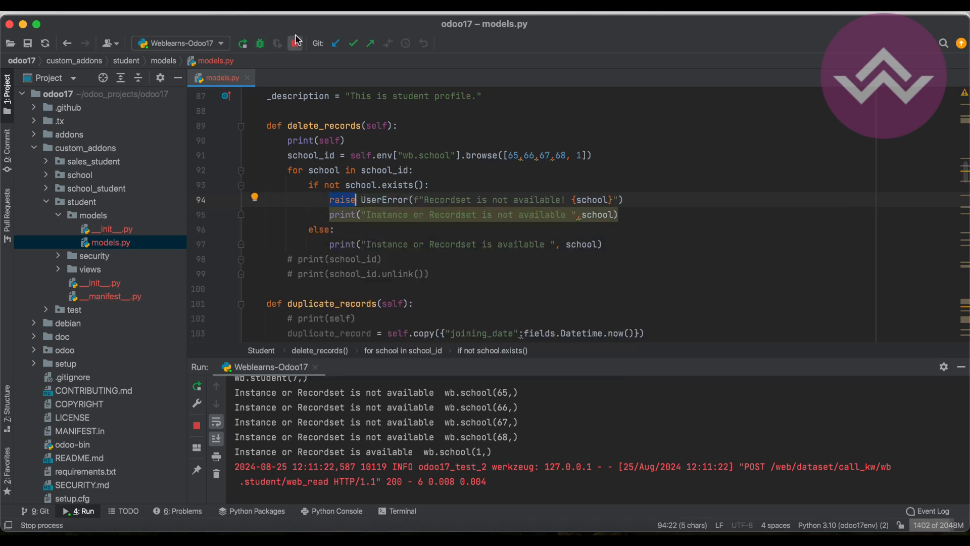
left_click(293, 43)
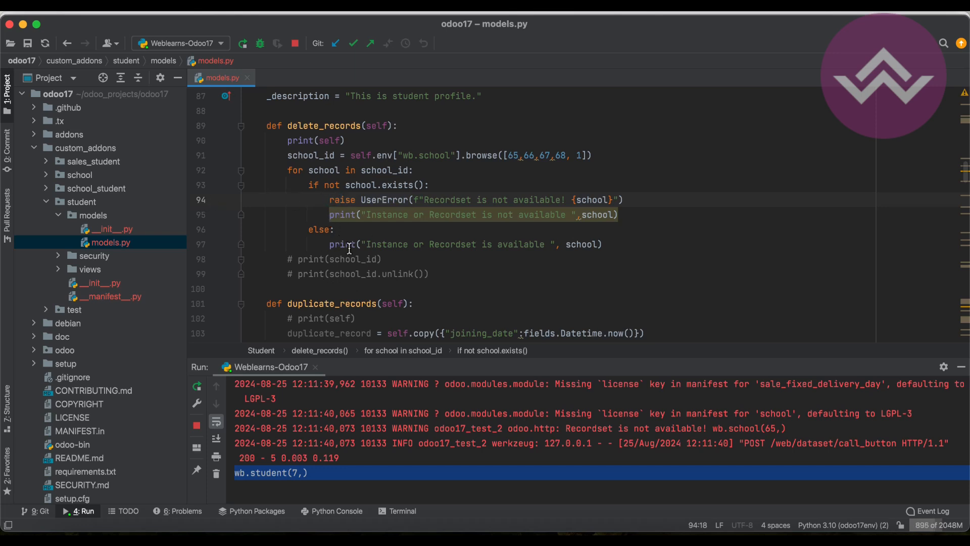
mouse_move(352, 163)
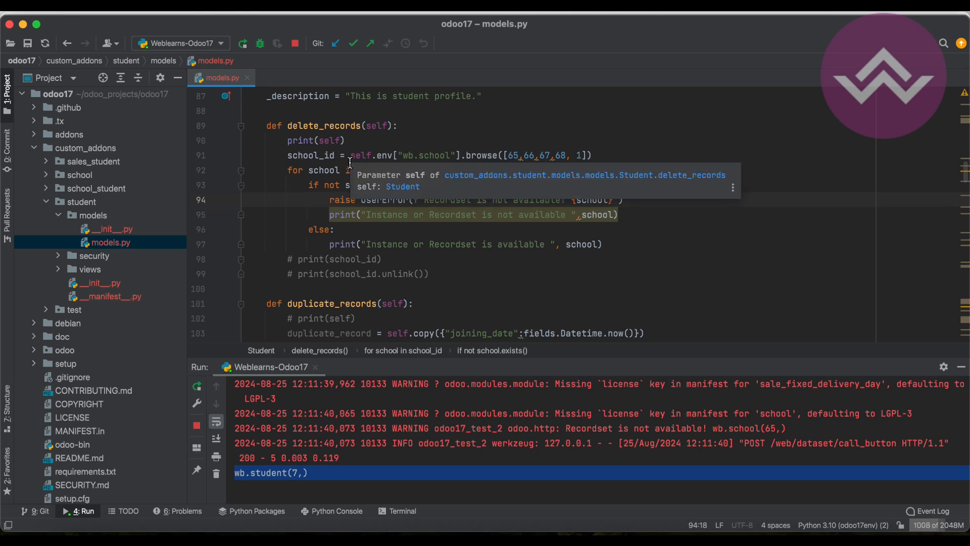
left_click(604, 155)
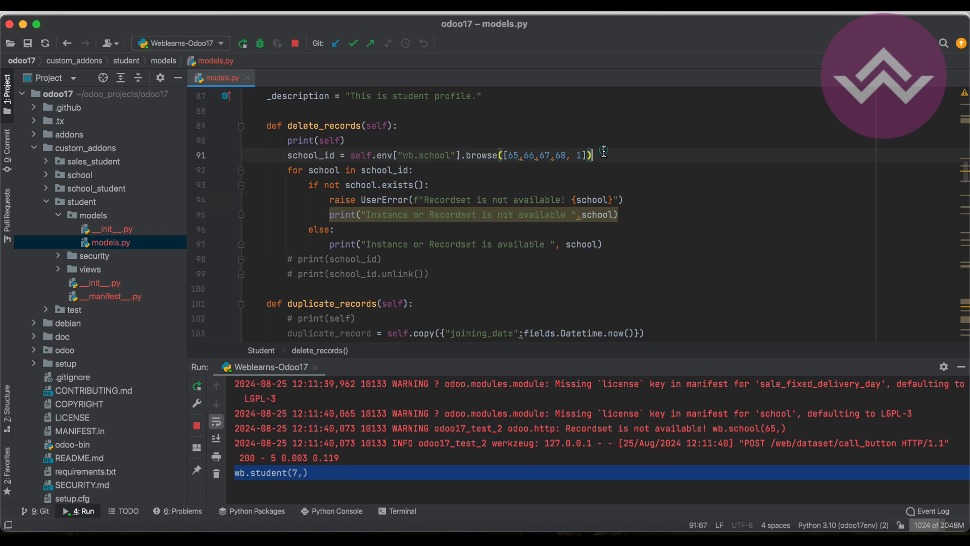
type("new")
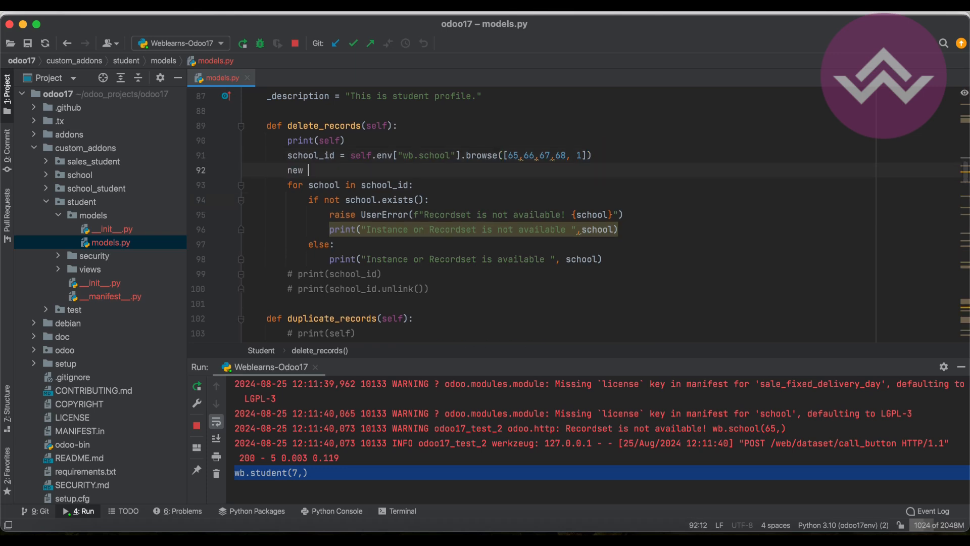
type("re")
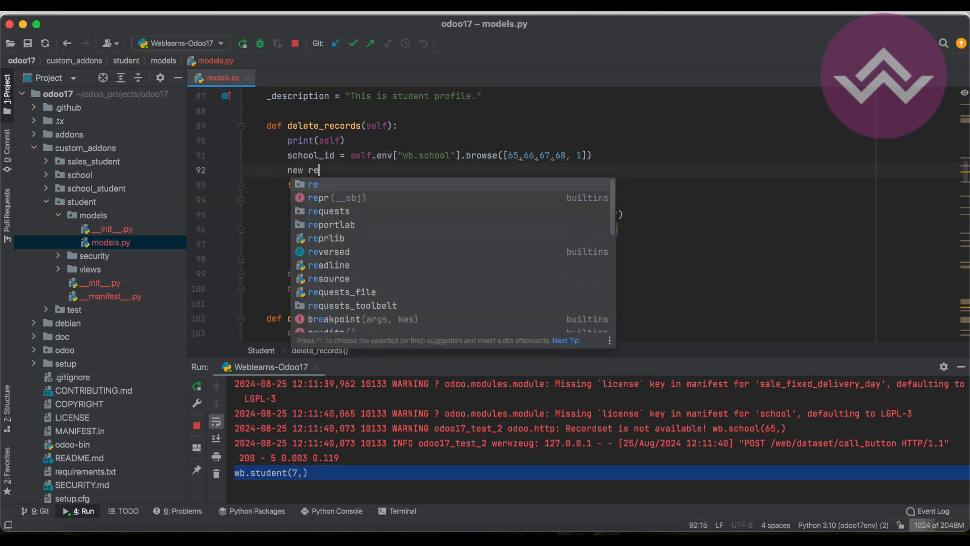
type("cord")
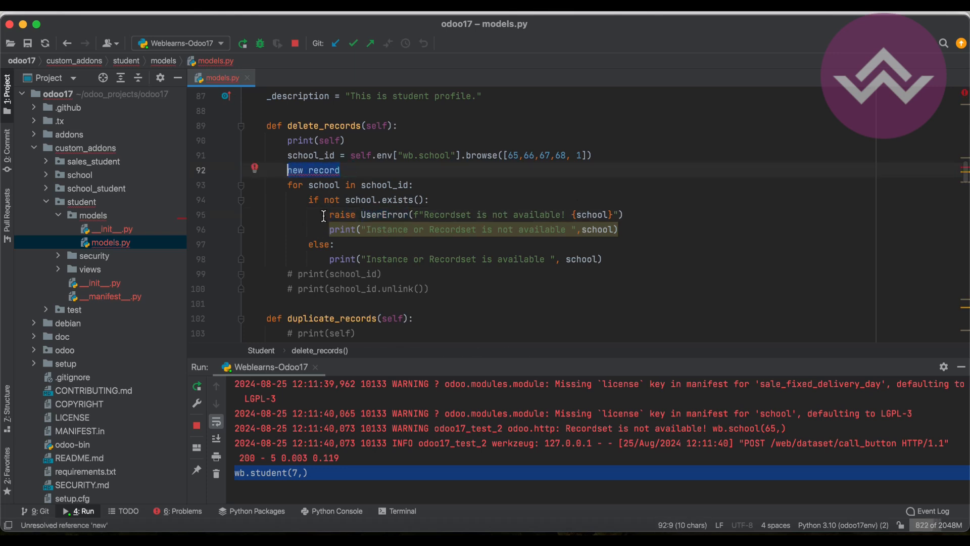
key("Delete")
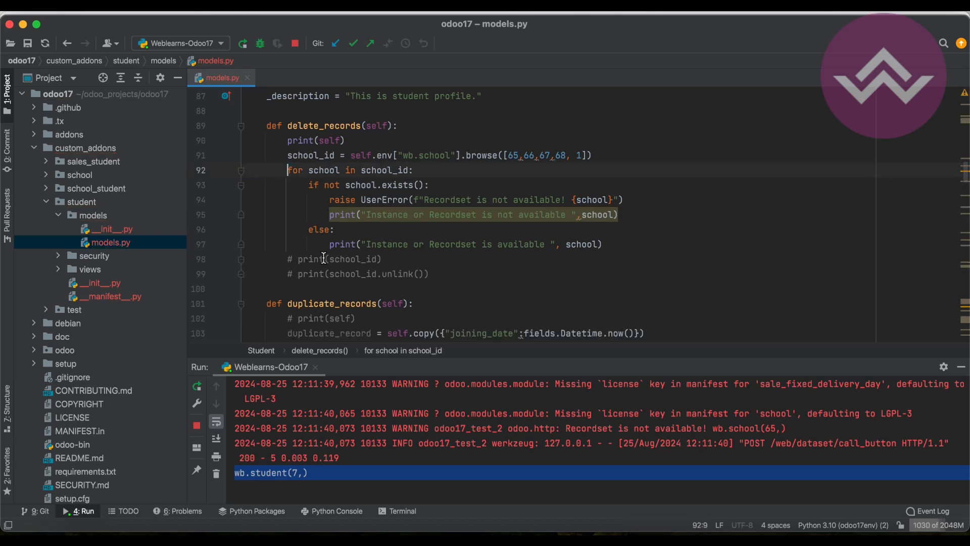
mouse_move(375, 185)
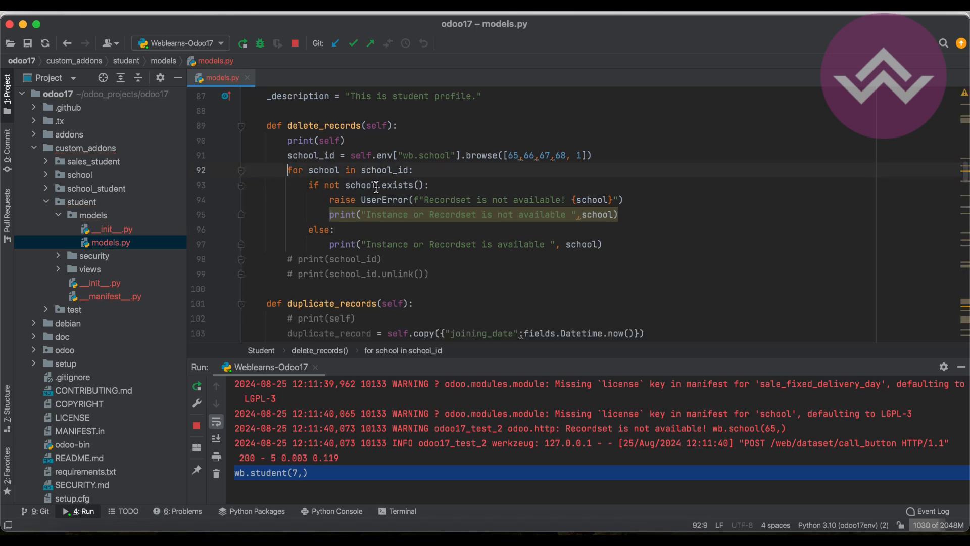
double_click(396, 185)
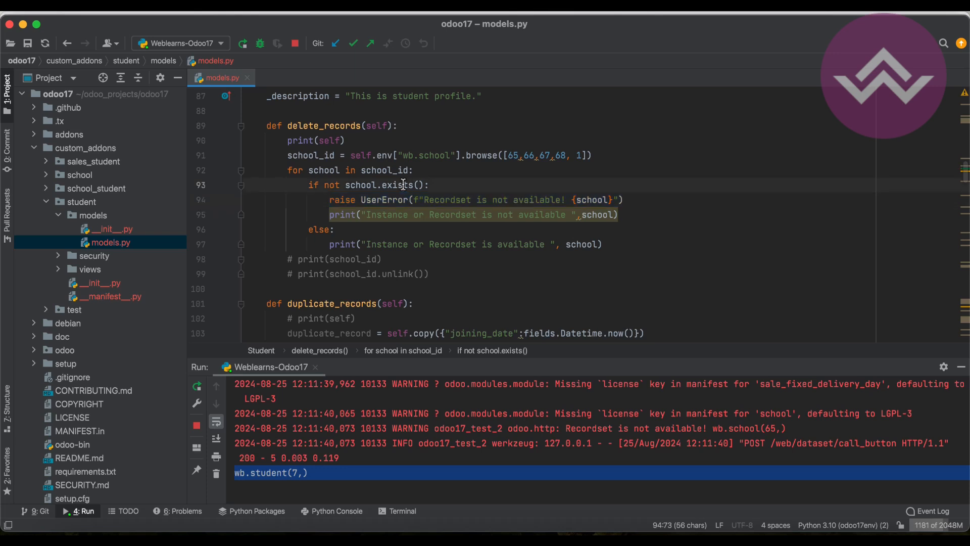
double_click(395, 185)
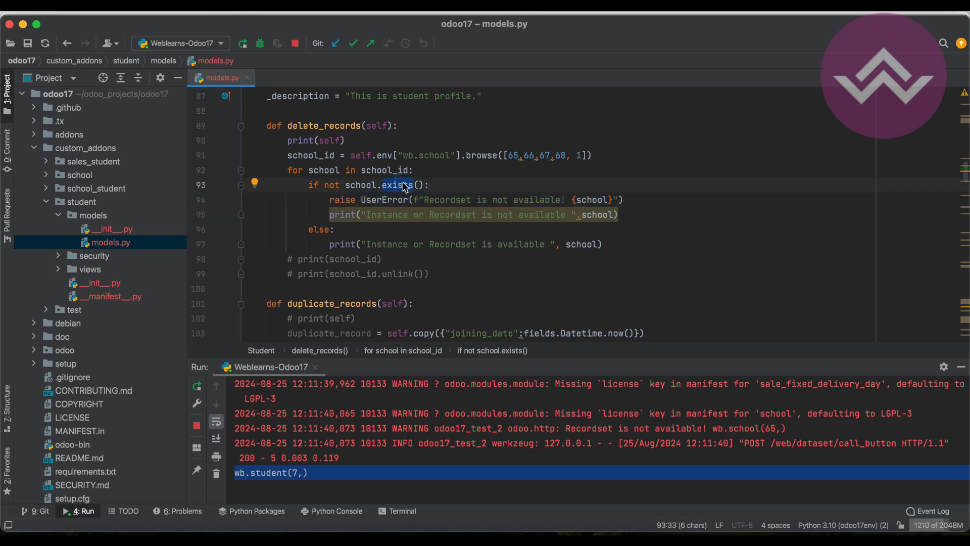
mouse_move(451, 185)
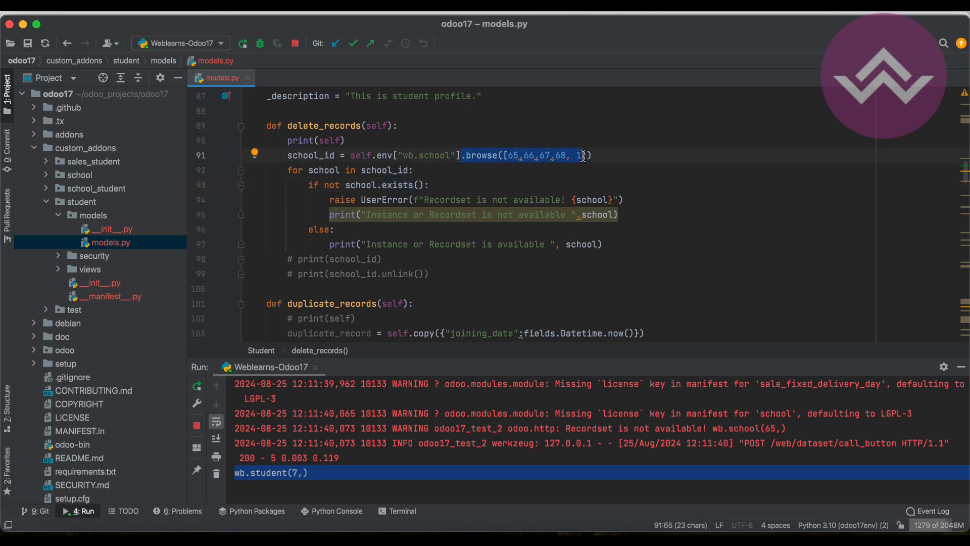
mouse_move(540, 159)
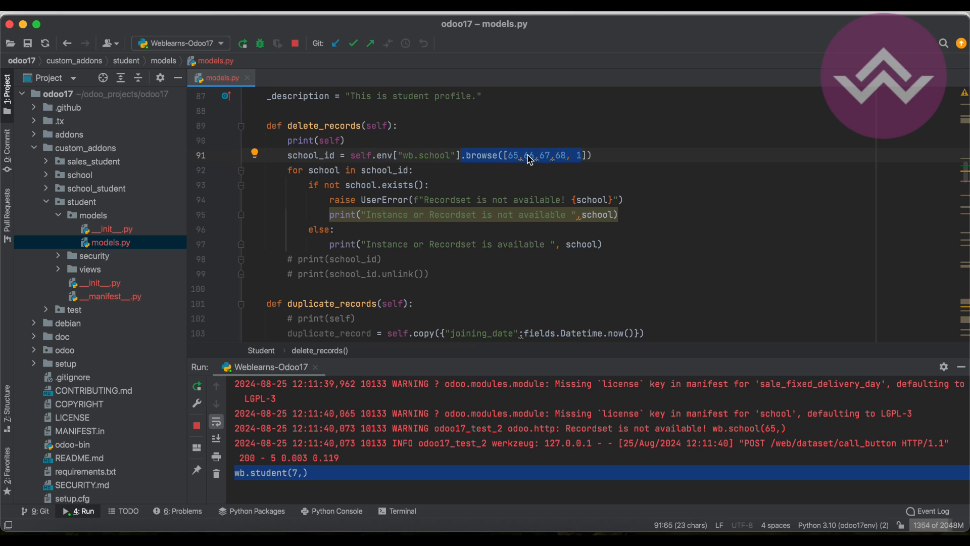
left_click(432, 185)
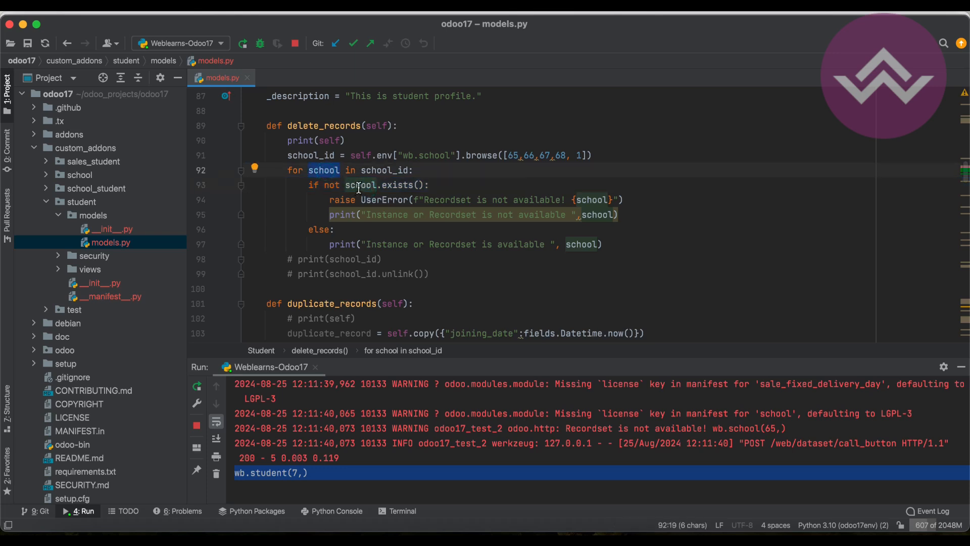
double_click(397, 185)
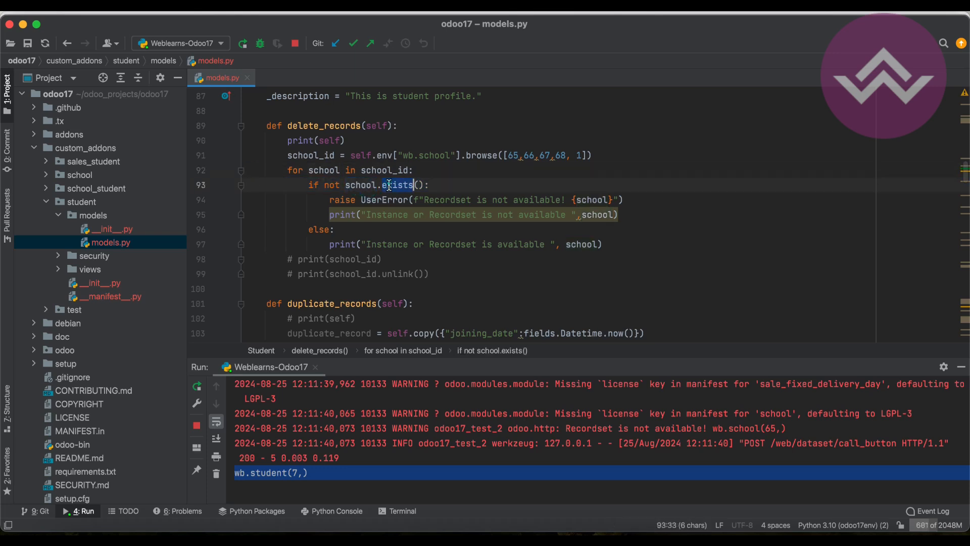
left_click(395, 185)
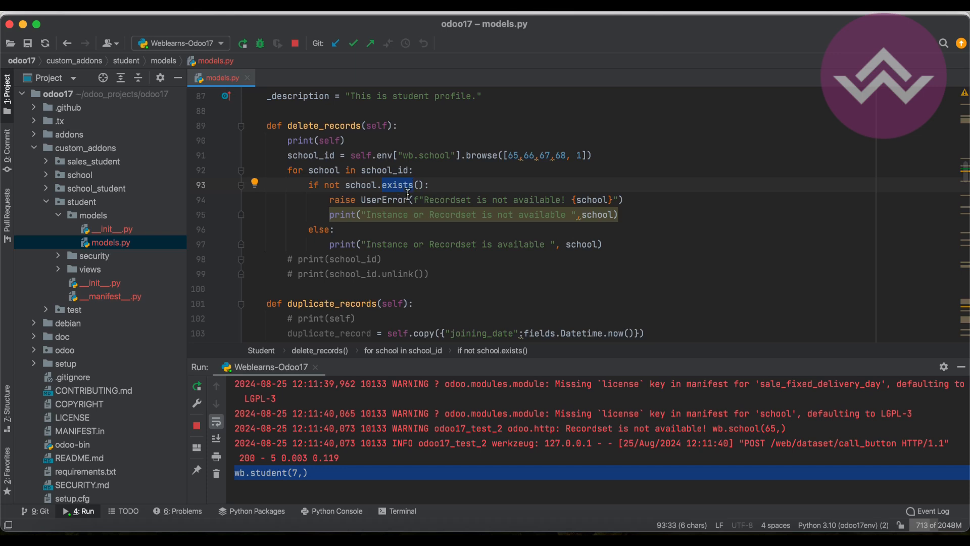
left_click(434, 185)
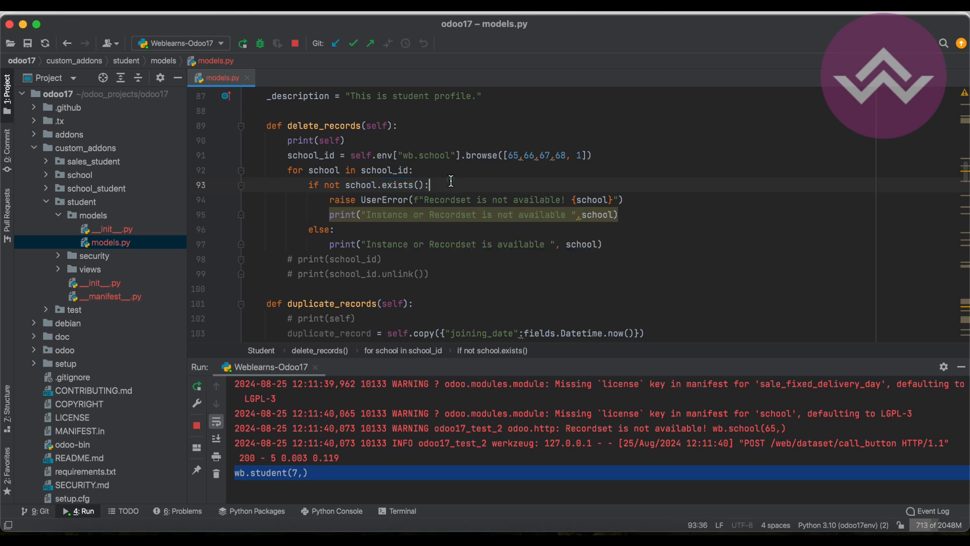